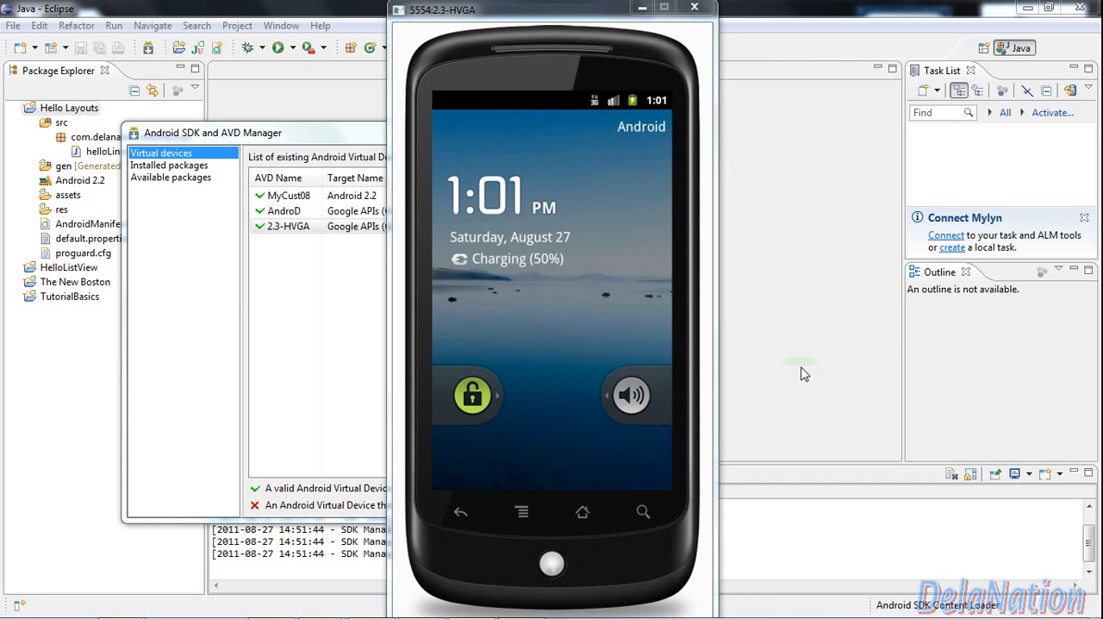
pyautogui.moveTo(738, 212)
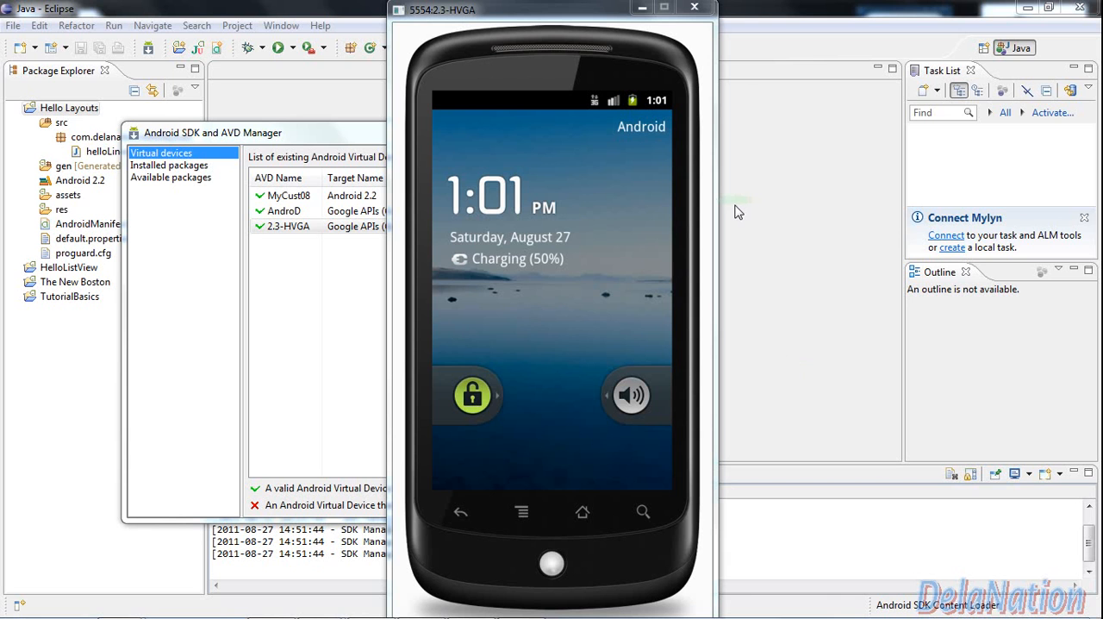
pyautogui.moveTo(706, 28)
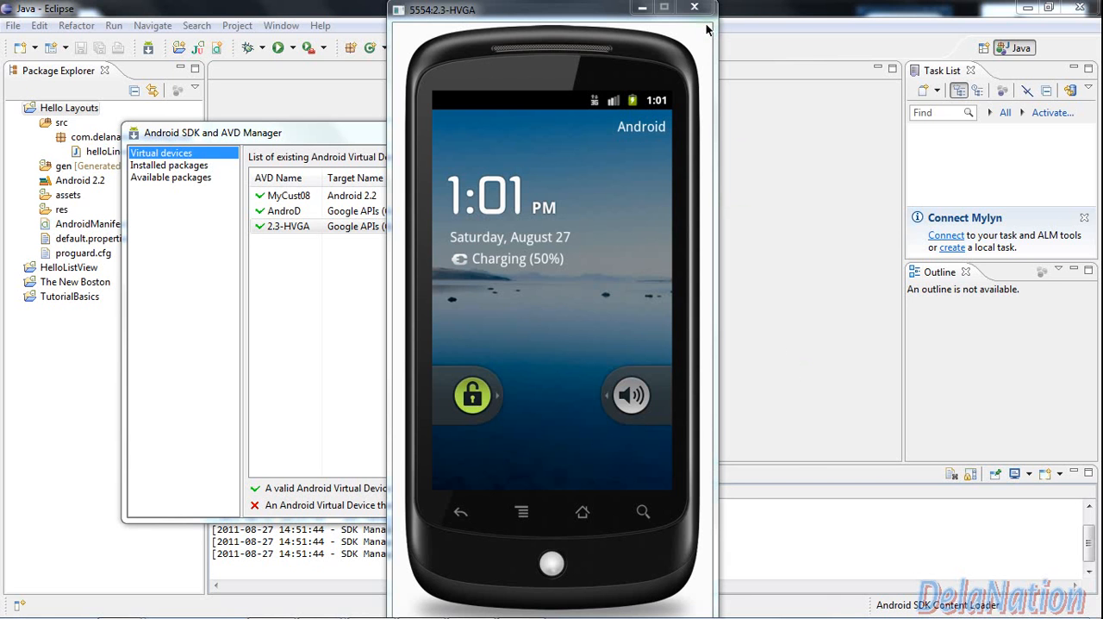
# Step: Close the running emulator and the Android SDK and AVD Manager window
pyautogui.click(693, 7)
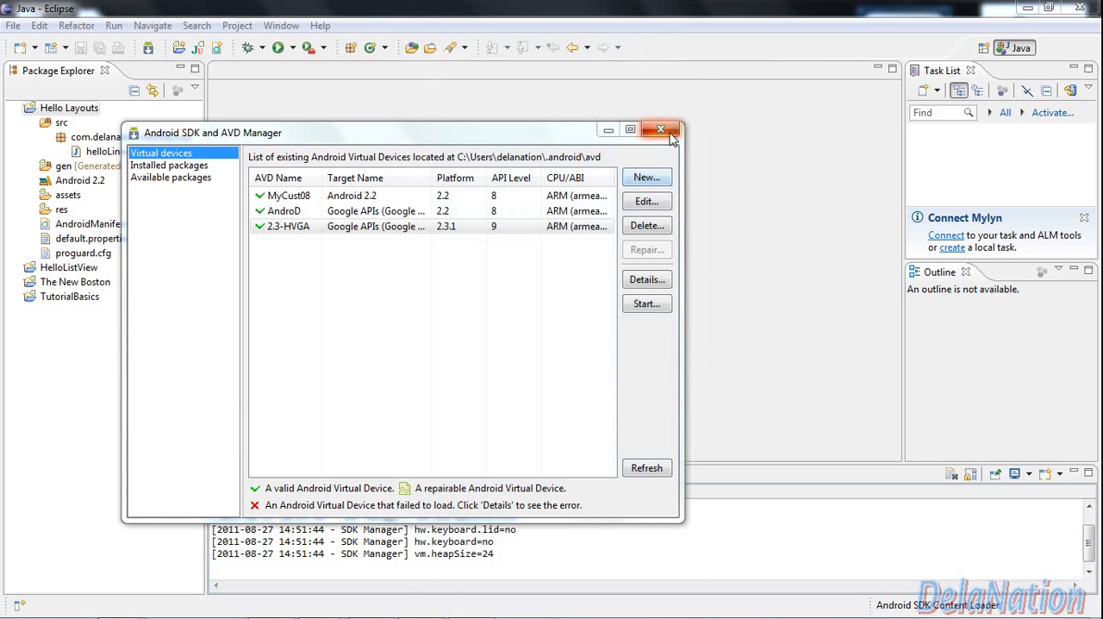
pyautogui.click(660, 129)
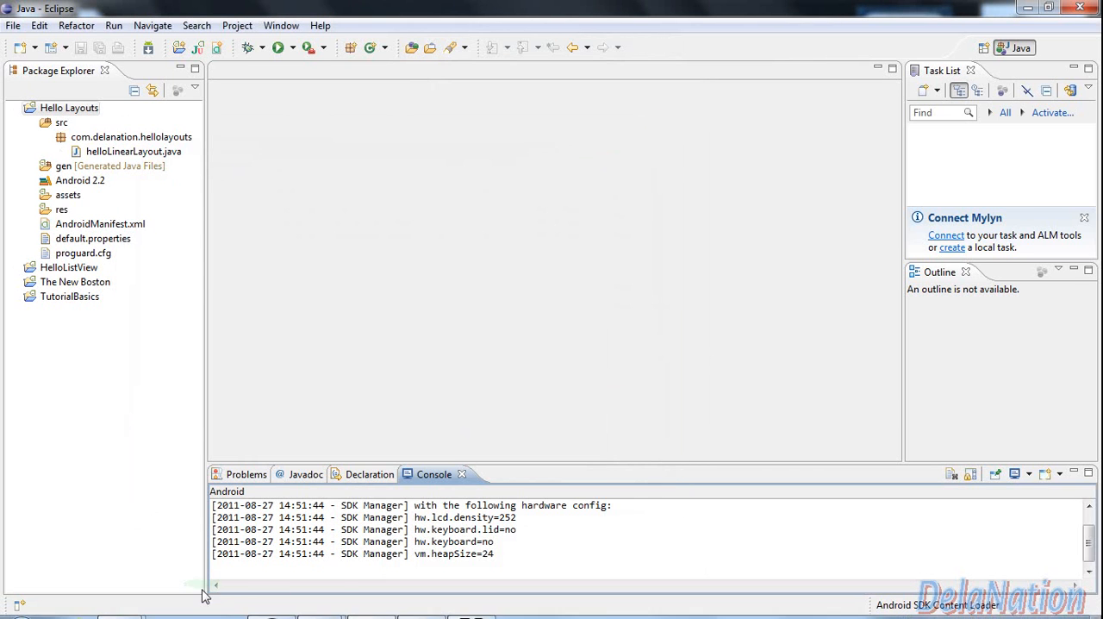
# Step: Download the zip from github.com/HBehrens/android-emulator-skins/zipball/master in Chrome
pyautogui.click(422, 602)
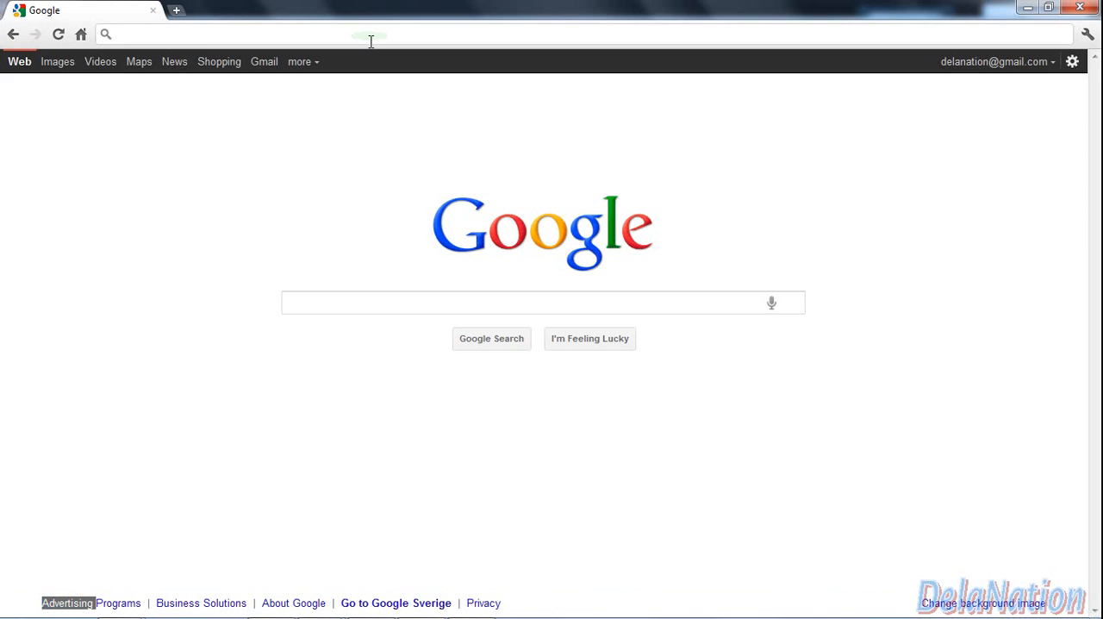
pyautogui.write('https://github.com/HBehrens/android-emulator-skins/zipball/master')
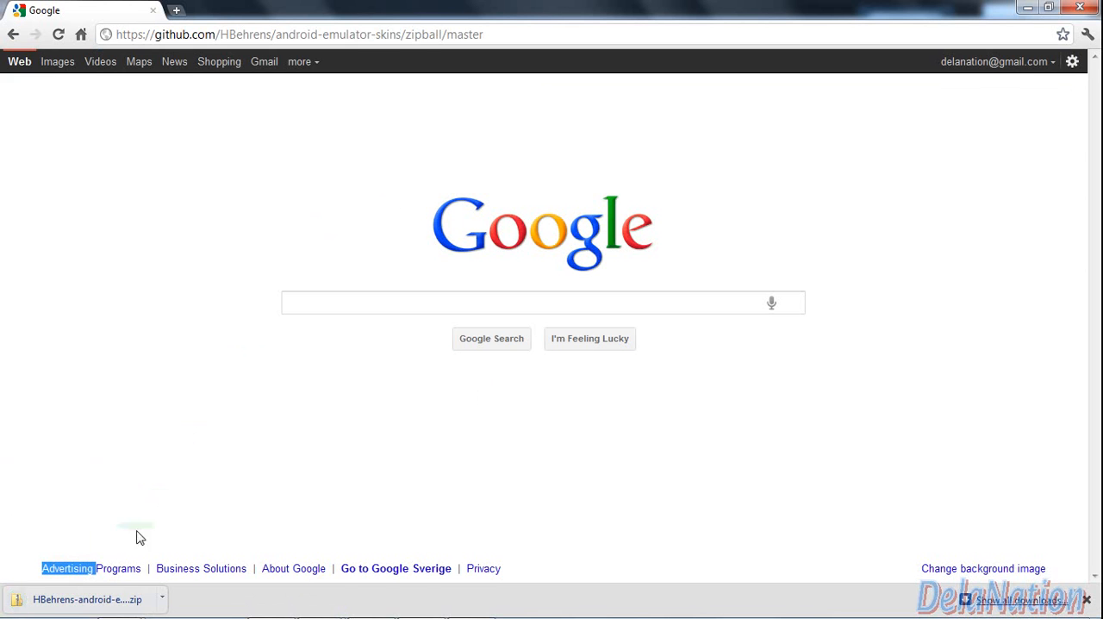
pyautogui.click(161, 599)
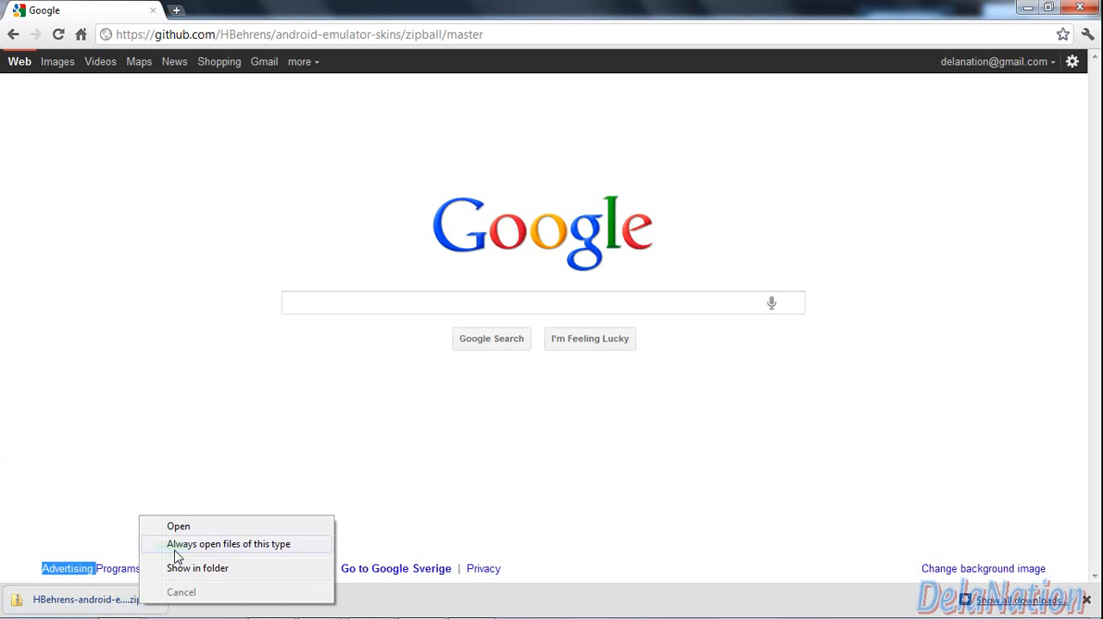
# Step: Show the downloaded skins zip in the Downloads folder and copy it
pyautogui.click(197, 567)
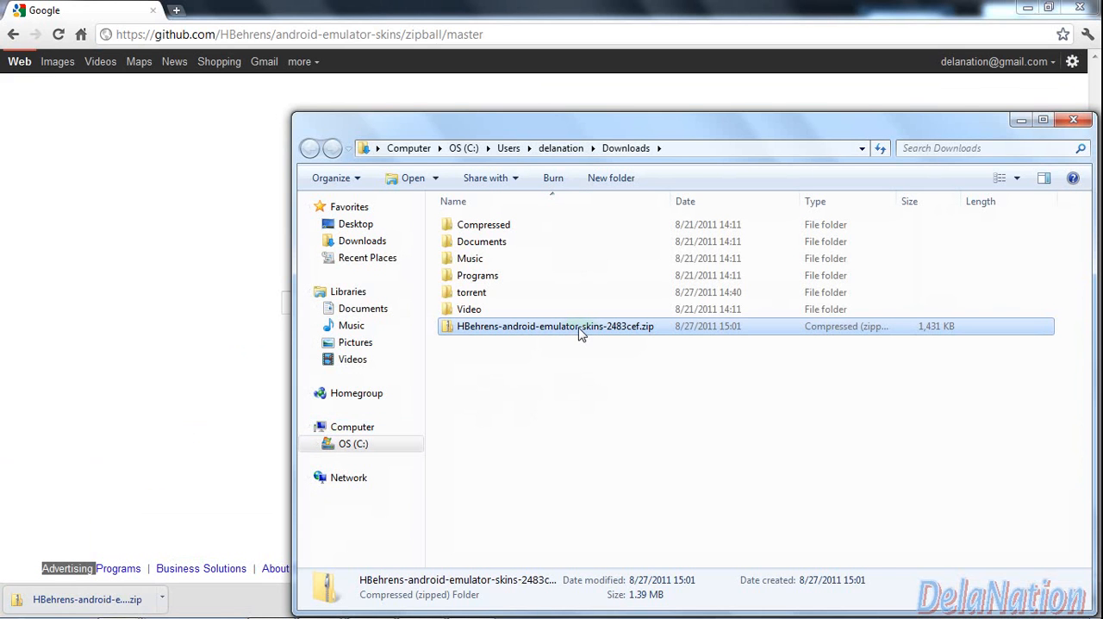
pyautogui.rightClick(556, 326)
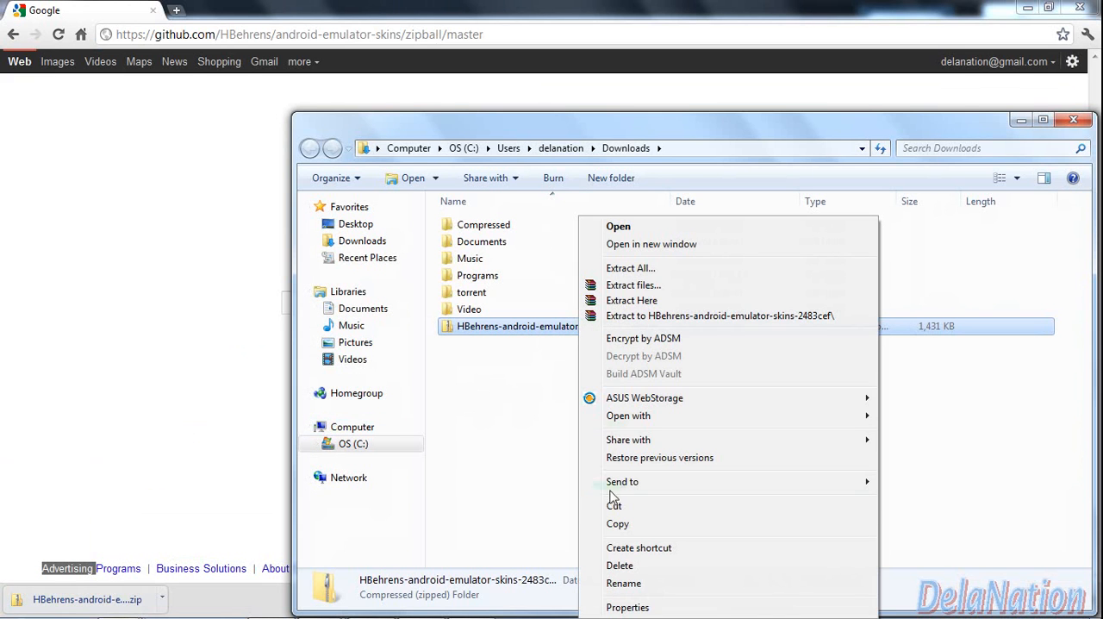
pyautogui.click(575, 454)
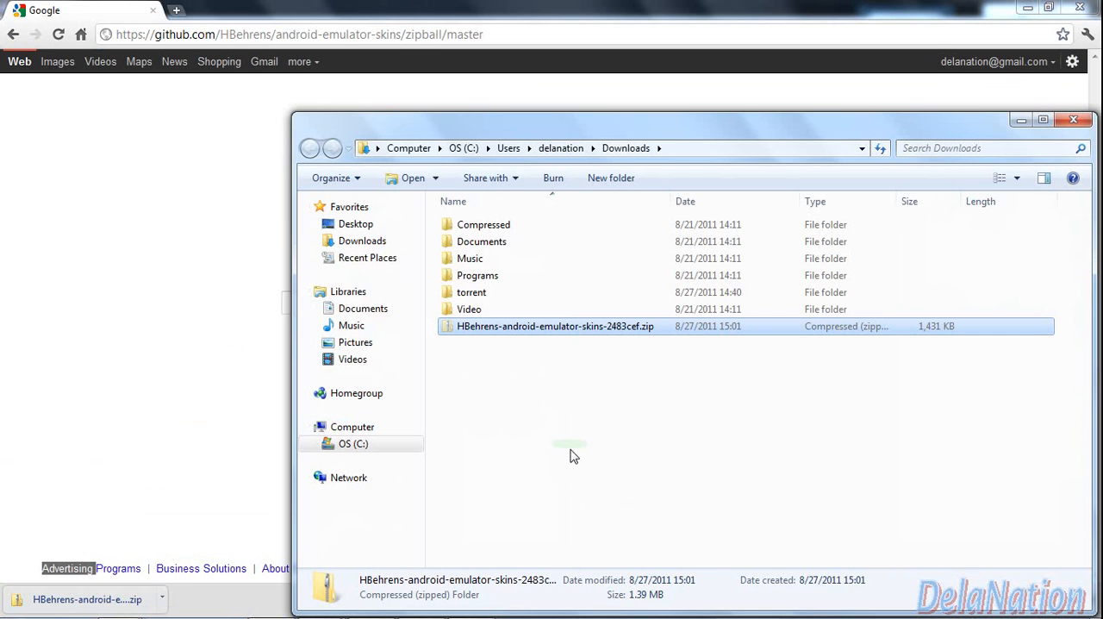
pyautogui.click(353, 443)
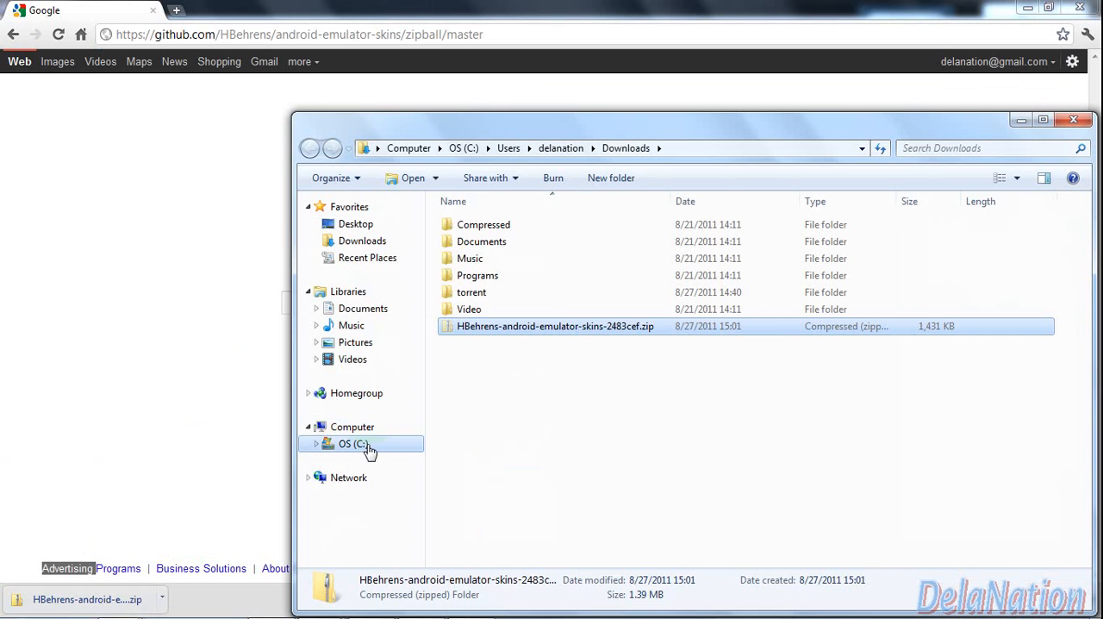
# Step: Navigate to C:\androdev\android-sdk-windows\platforms\android-8\skins in Explorer
pyautogui.click(352, 442)
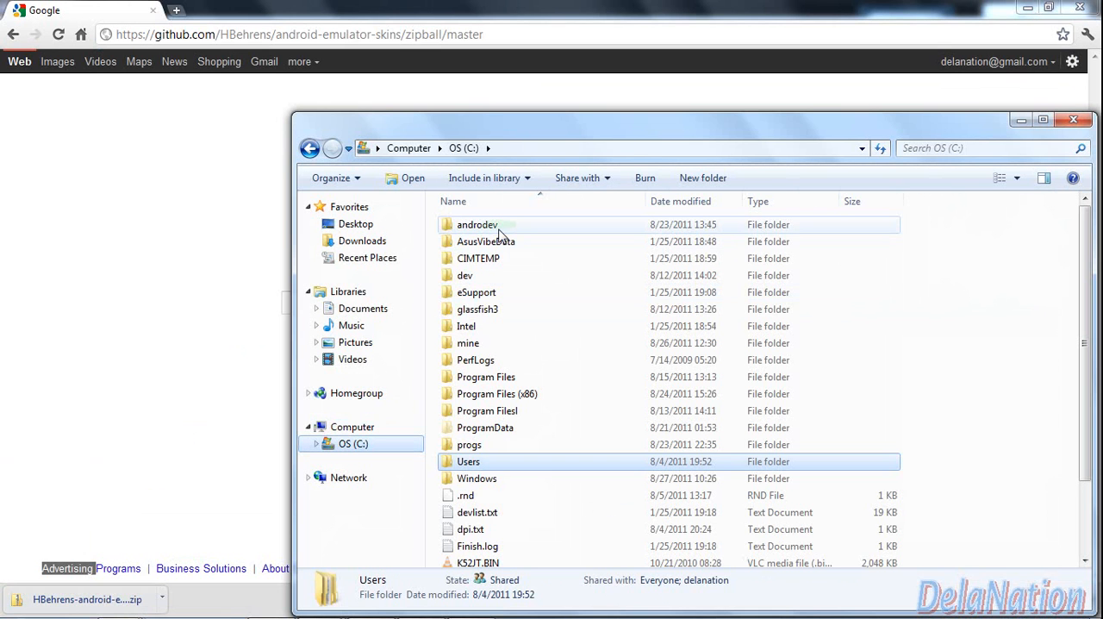
pyautogui.doubleClick(477, 224)
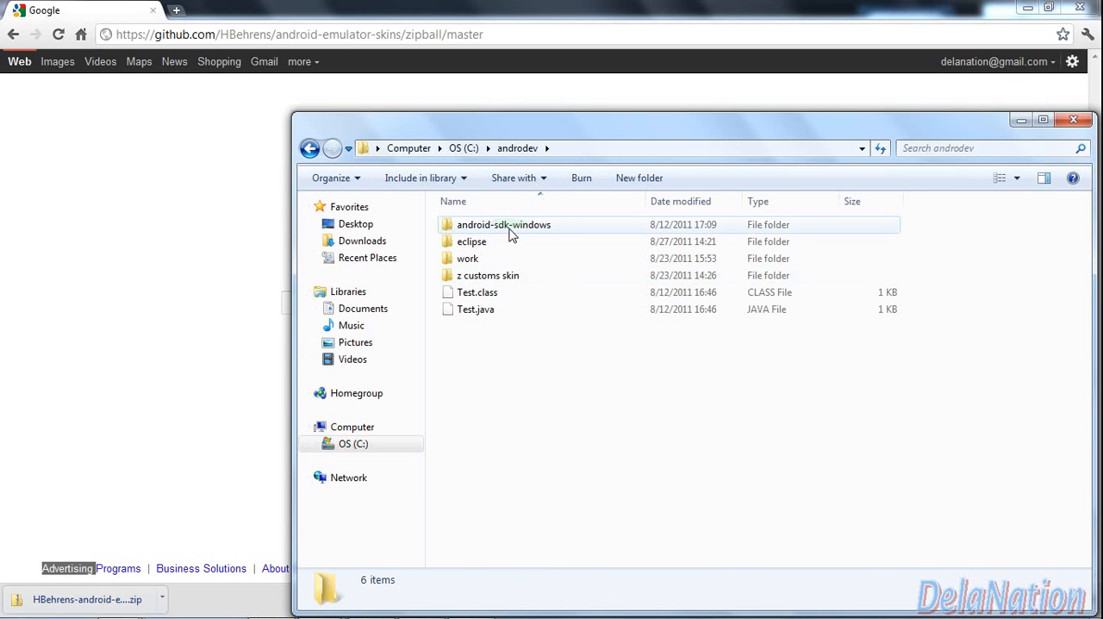
pyautogui.doubleClick(503, 224)
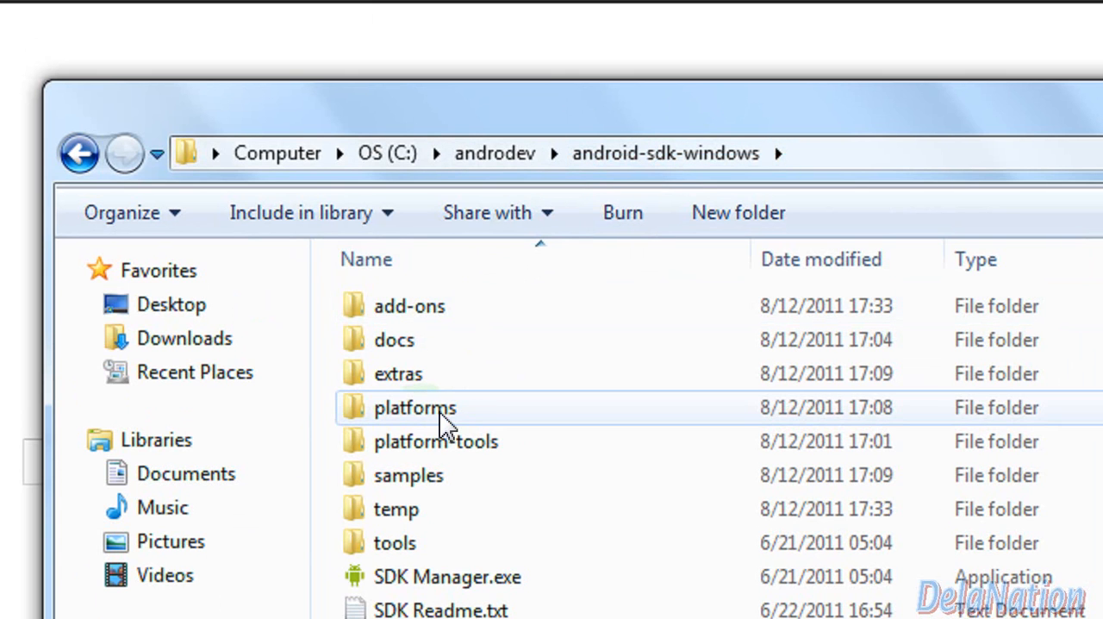
pyautogui.doubleClick(415, 406)
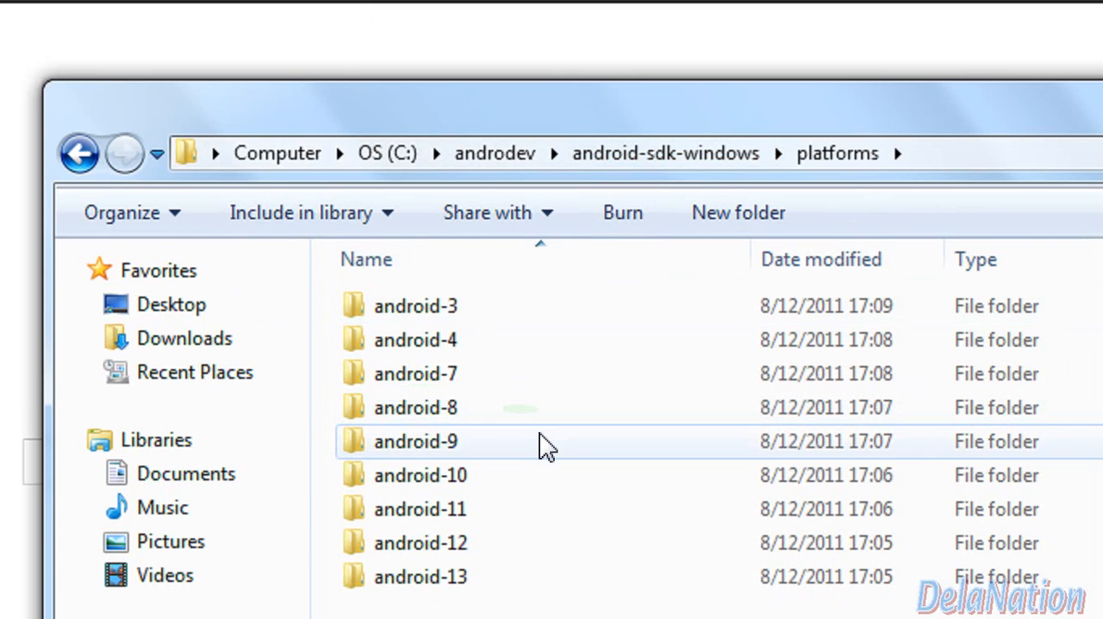
pyautogui.moveTo(496, 451)
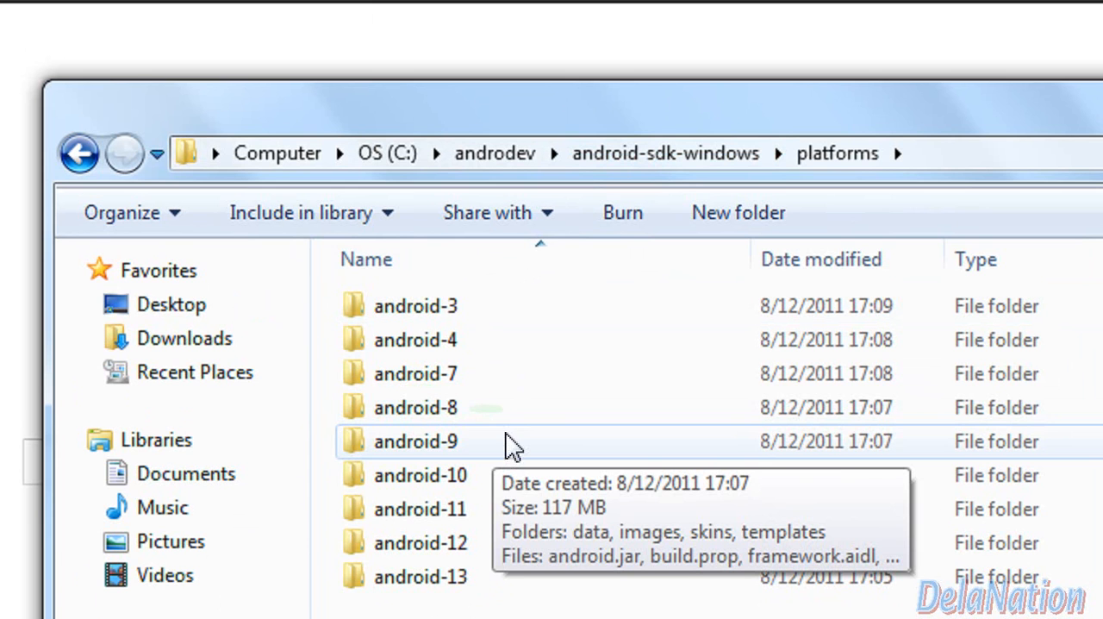
pyautogui.moveTo(463, 418)
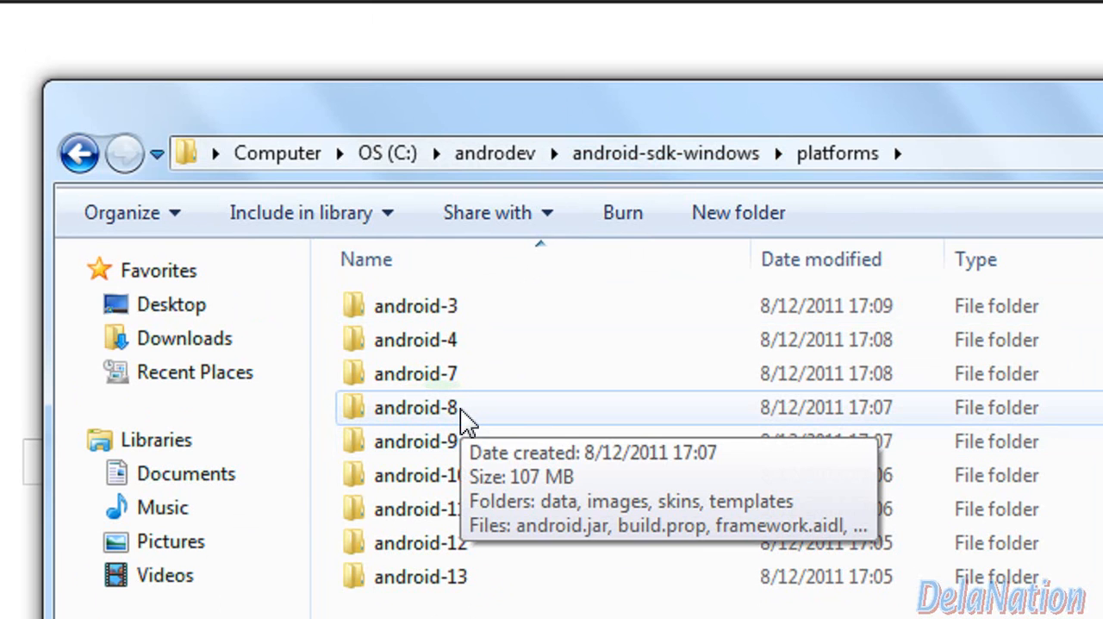
pyautogui.moveTo(472, 441)
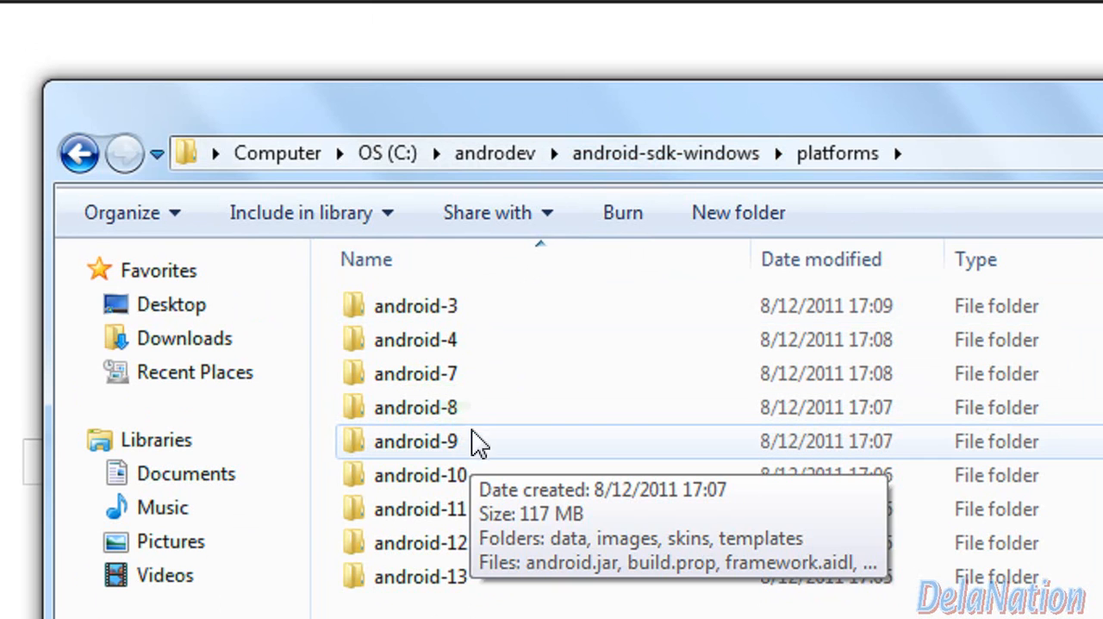
pyautogui.moveTo(478, 449)
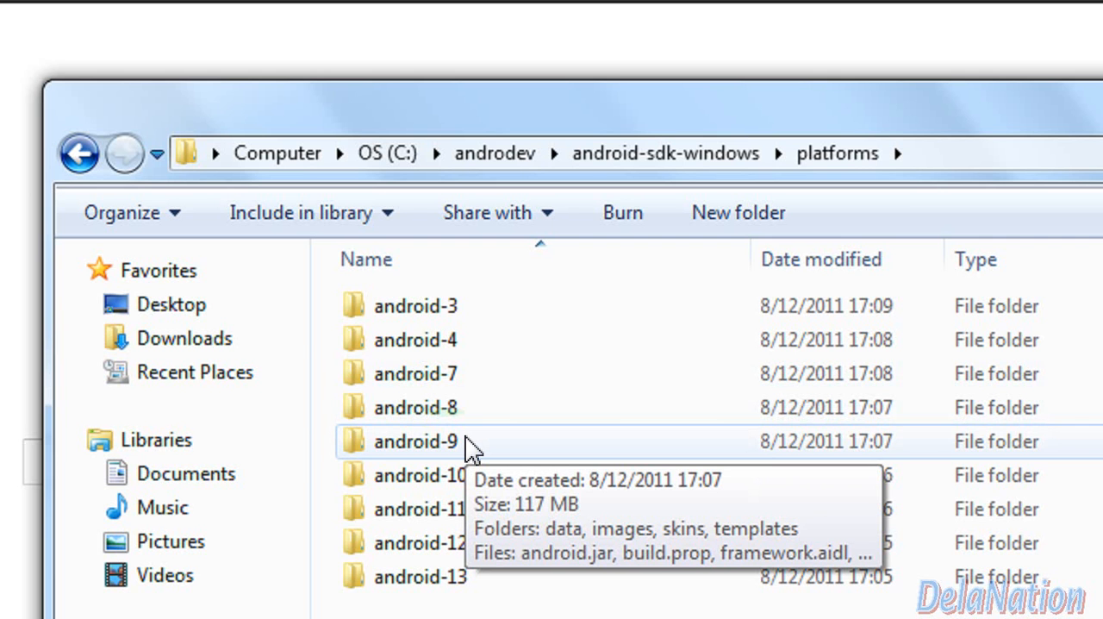
pyautogui.moveTo(456, 406)
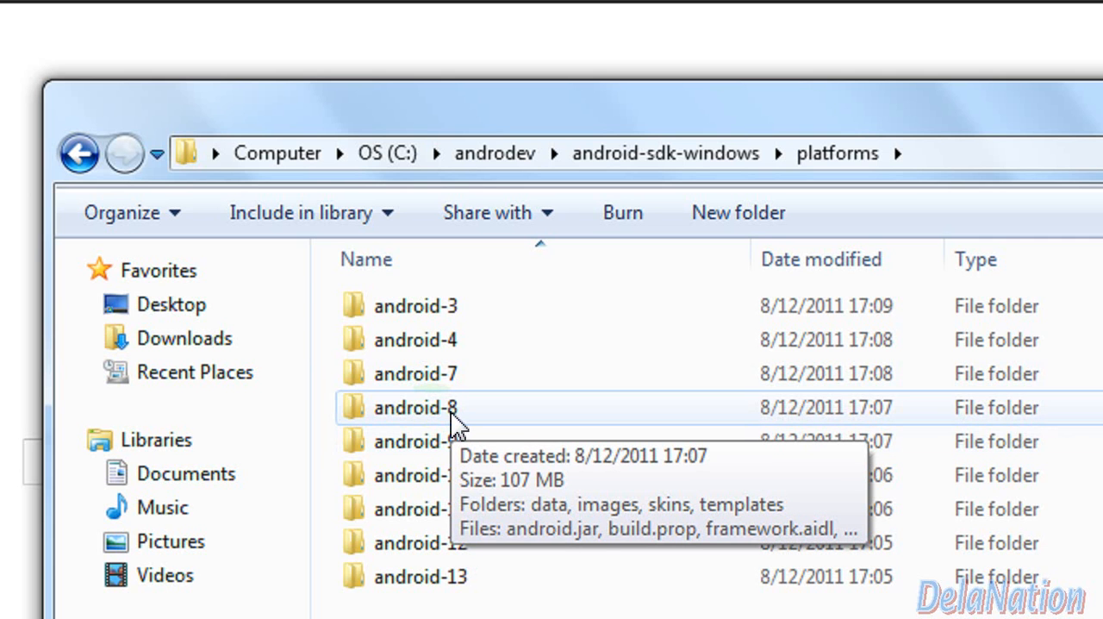
pyautogui.doubleClick(415, 407)
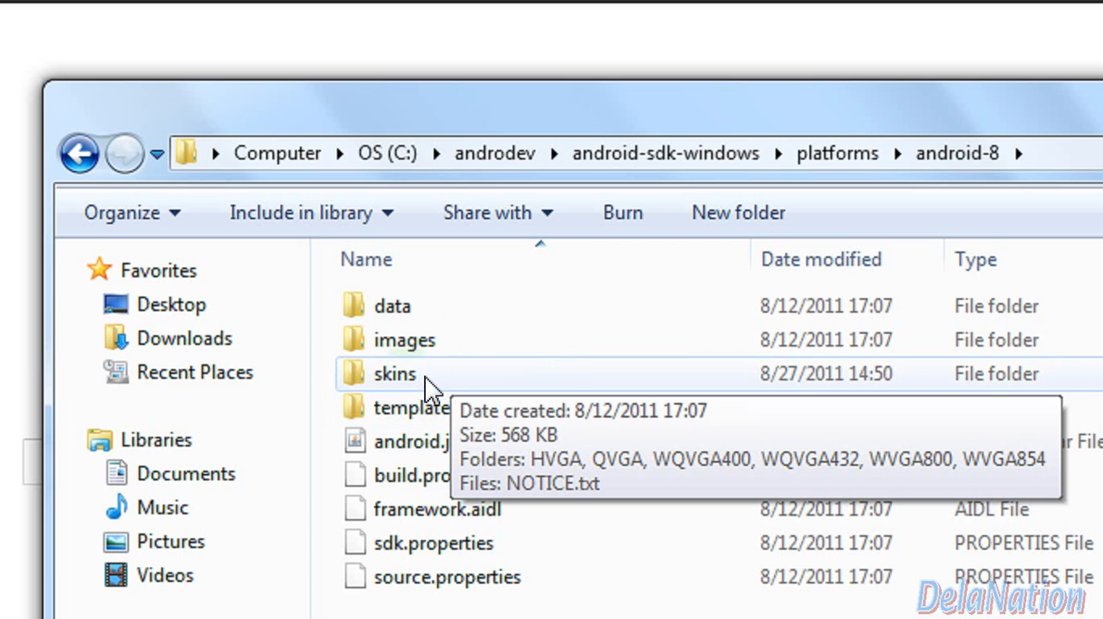
pyautogui.doubleClick(394, 373)
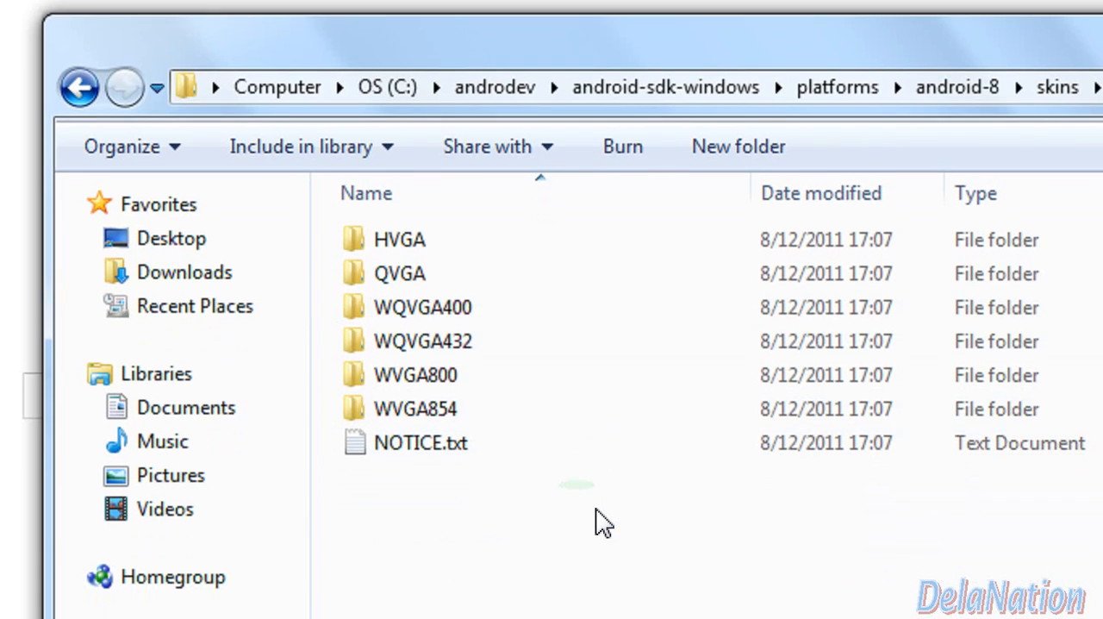
# Step: Paste the skins zip into the skins folder, extract it there, then delete the zip
pyautogui.rightClick(603, 520)
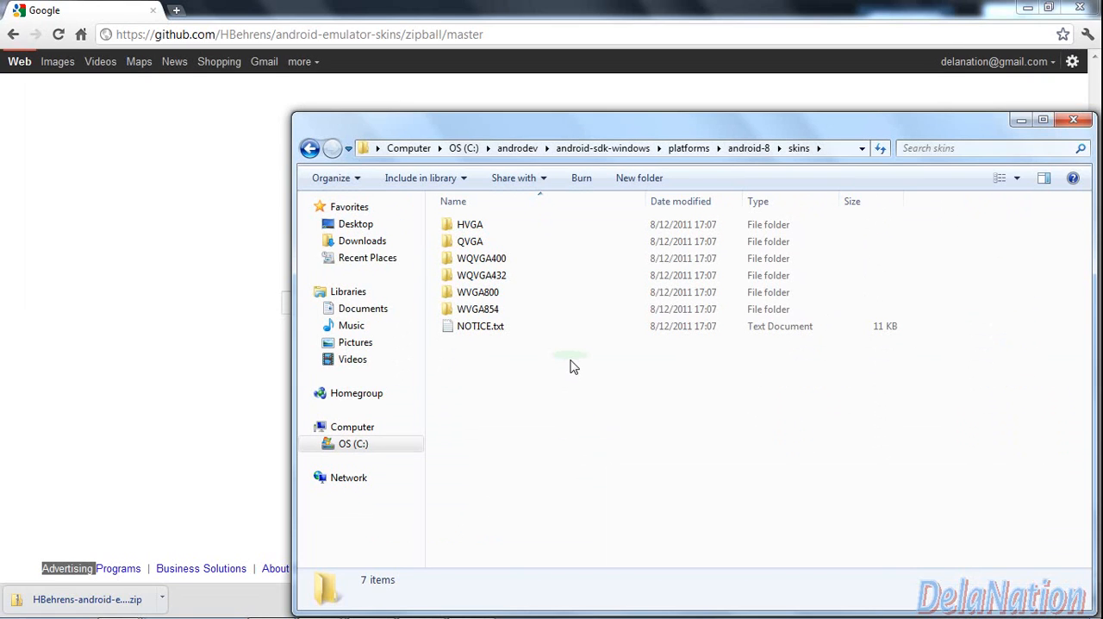
pyautogui.rightClick(569, 362)
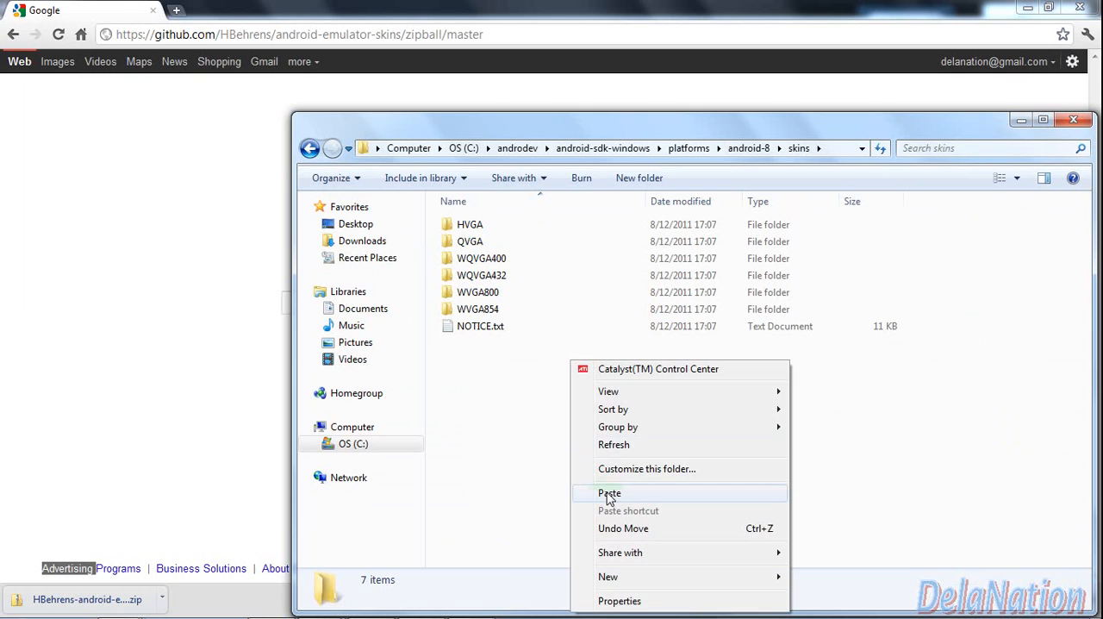
pyautogui.click(609, 492)
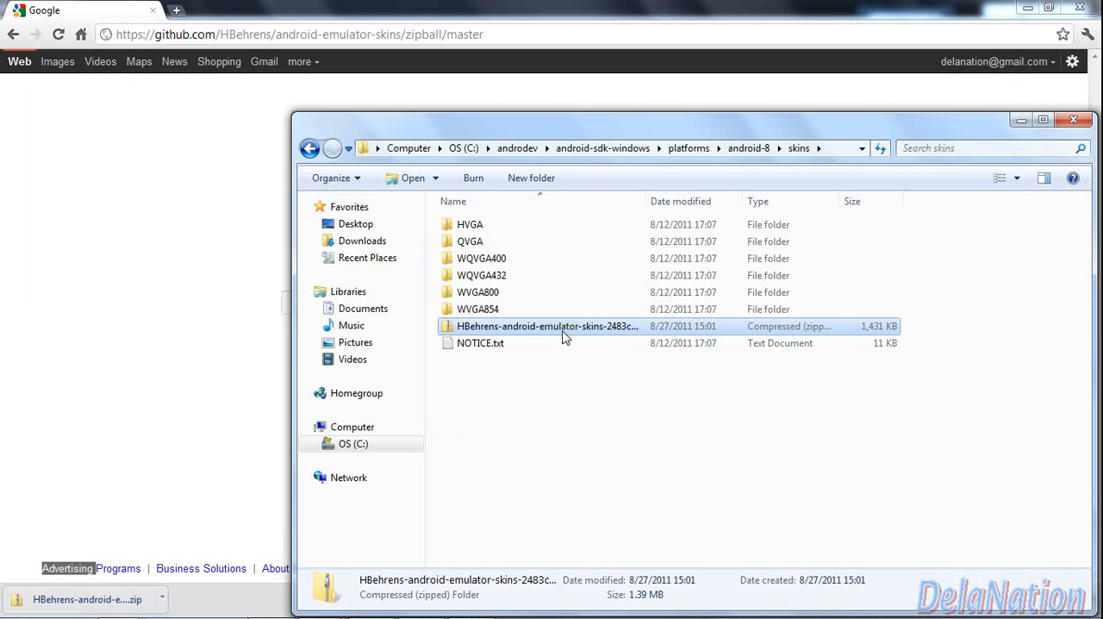
pyautogui.moveTo(560, 332)
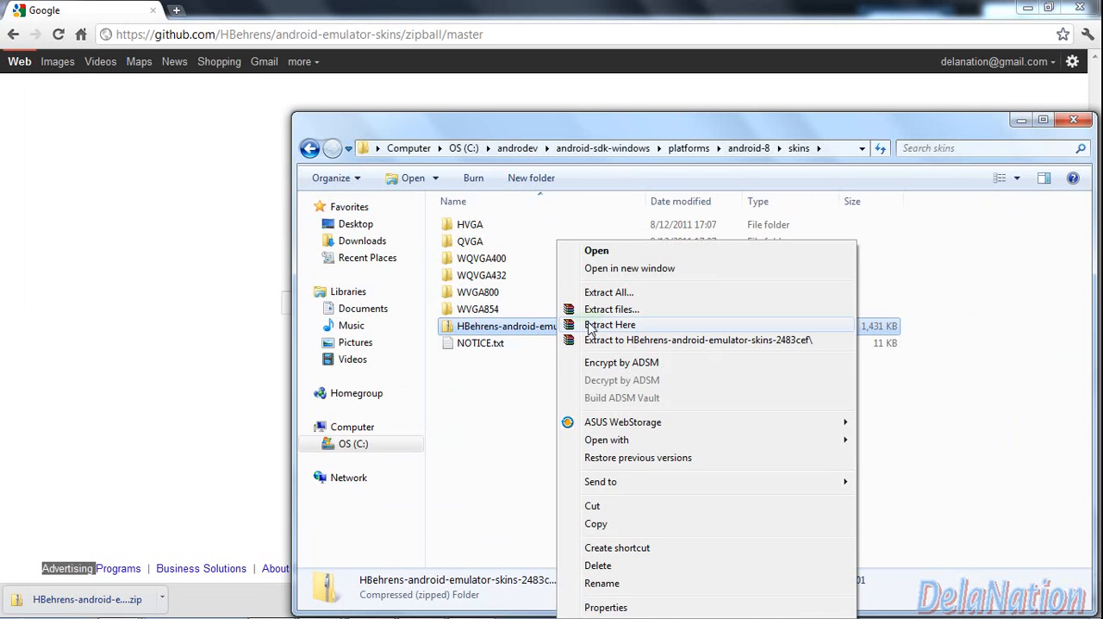
pyautogui.click(610, 324)
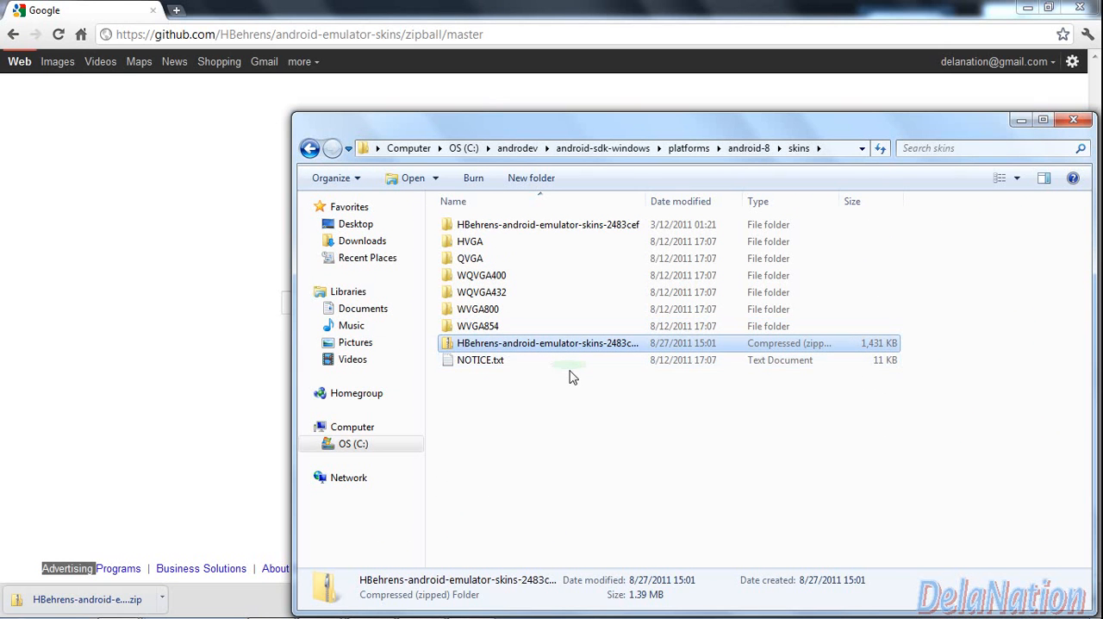
pyautogui.moveTo(555, 360)
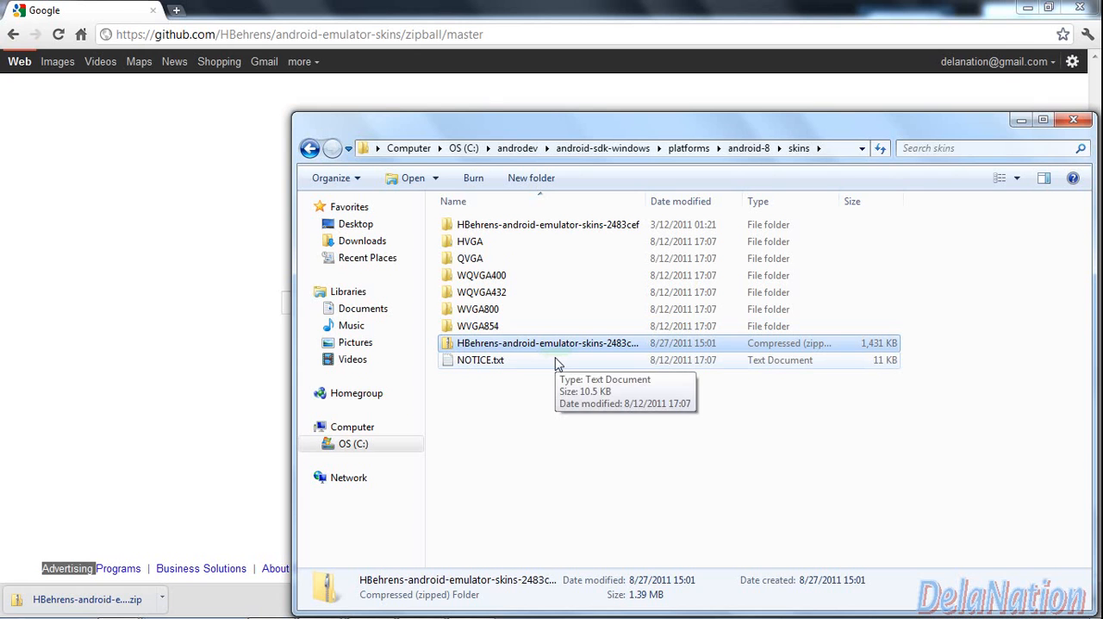
pyautogui.moveTo(556, 309)
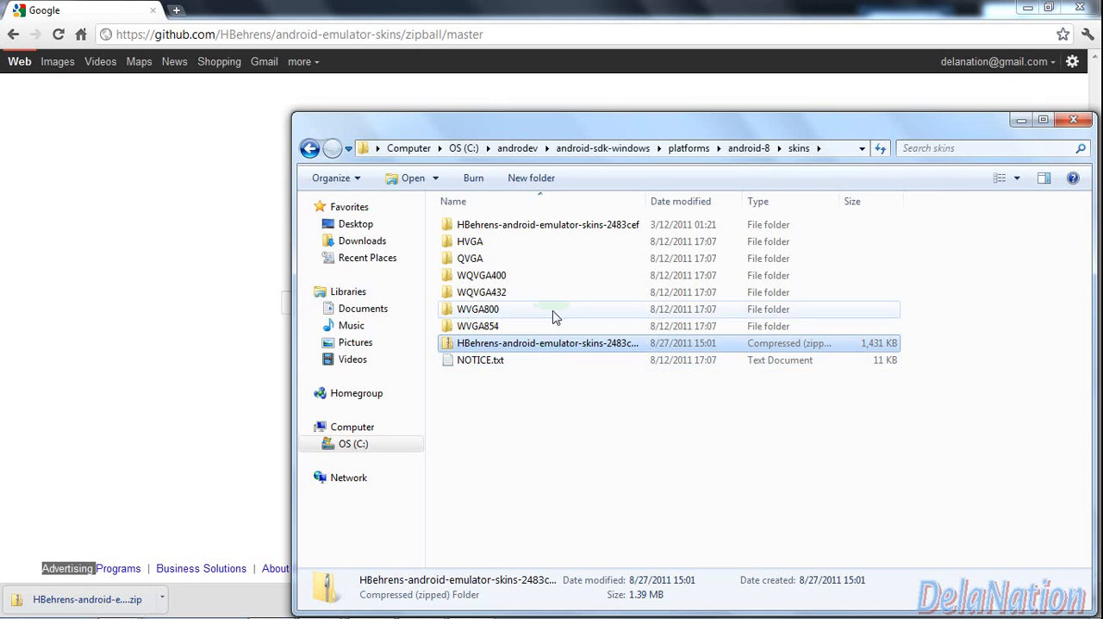
pyautogui.moveTo(547, 343)
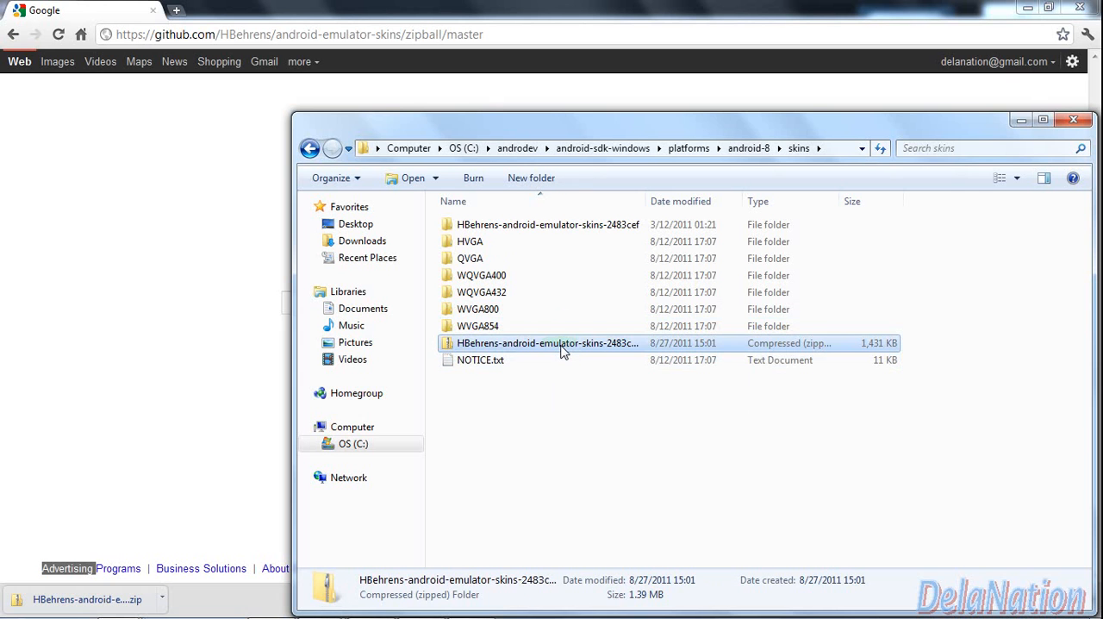
pyautogui.press('Delete')
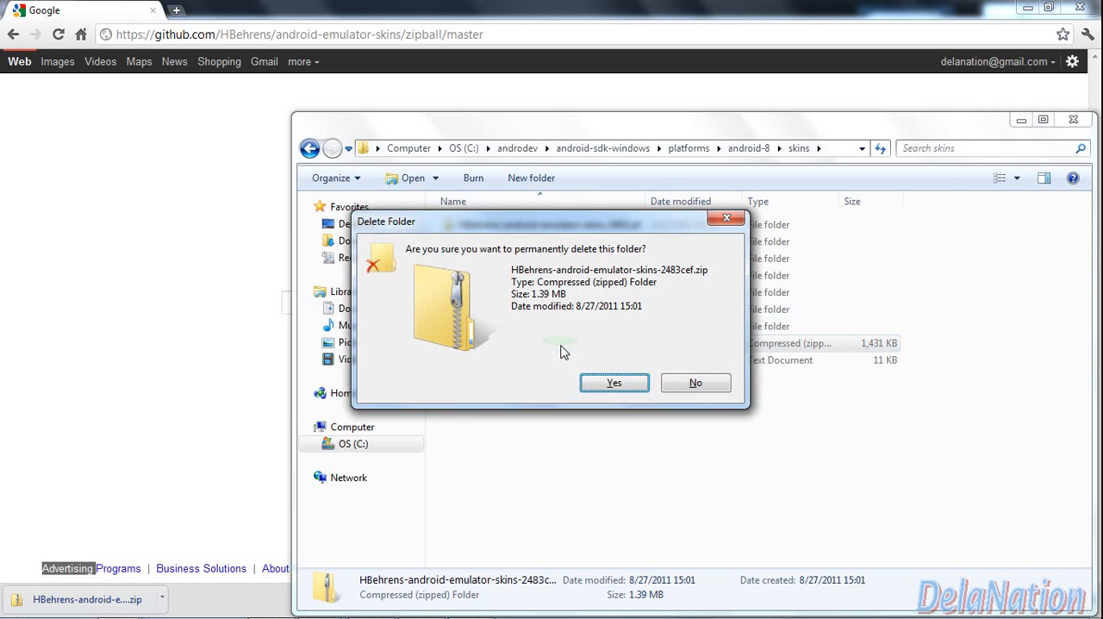
pyautogui.click(613, 382)
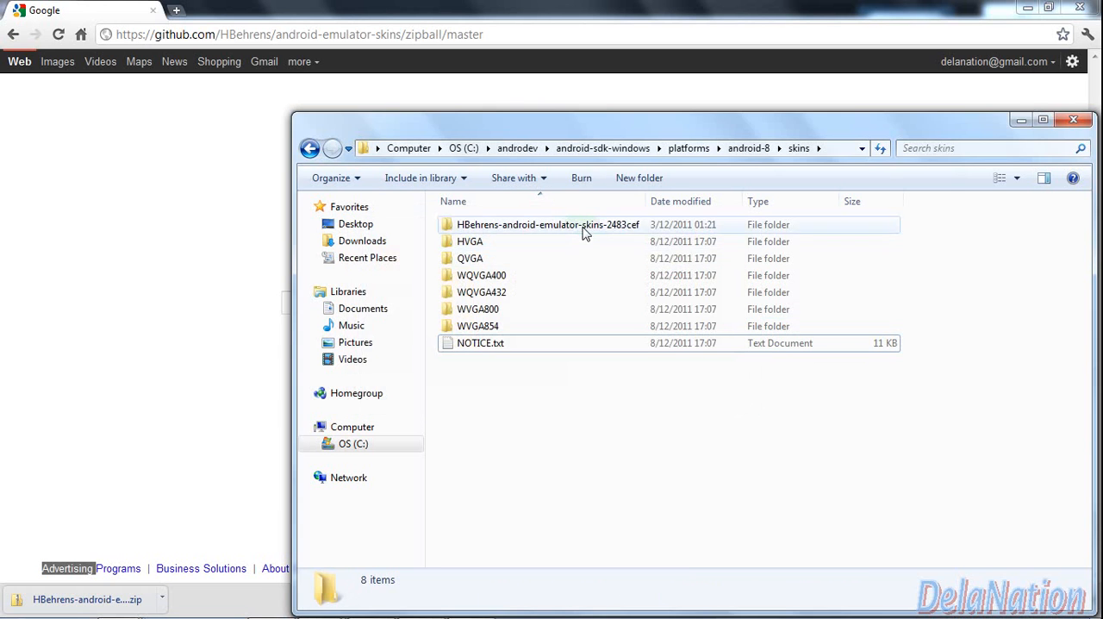
# Step: Move the NEXUS-ONE, NEXUS-ONE-BLACK, NEXUS-ONE-SILVER and NEXUS-S folders up into skins
pyautogui.doubleClick(547, 224)
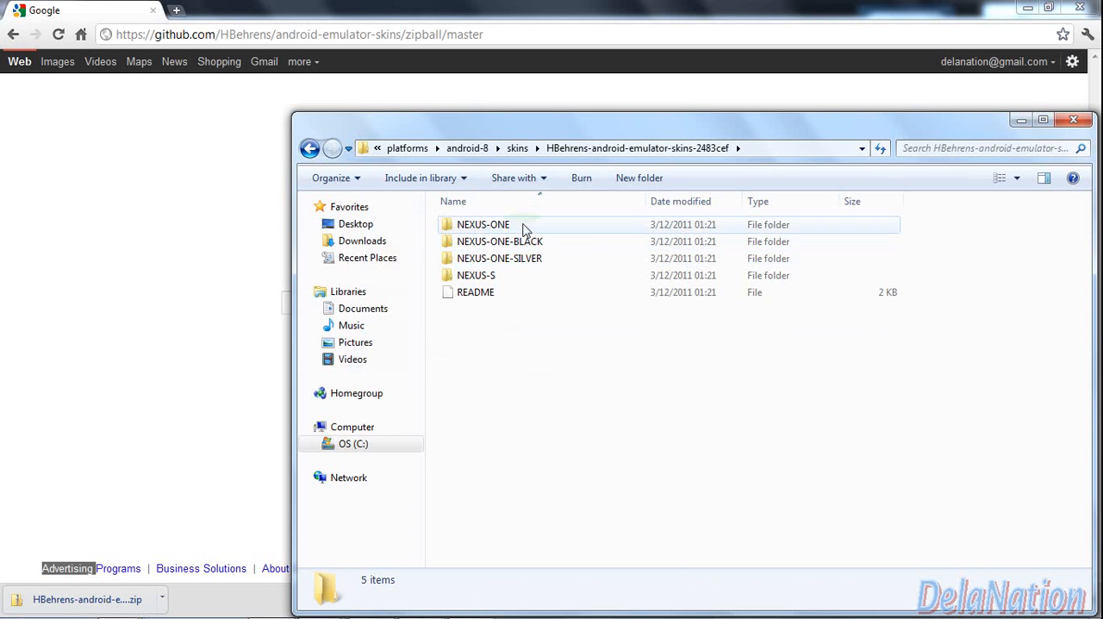
pyautogui.moveTo(477, 275)
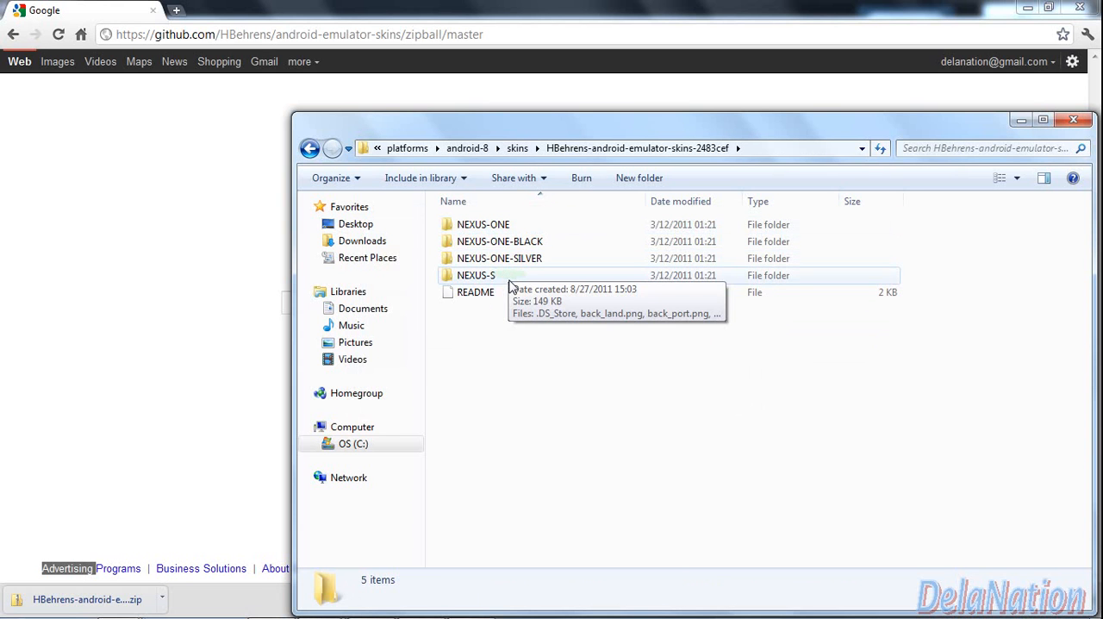
pyautogui.moveTo(498, 275)
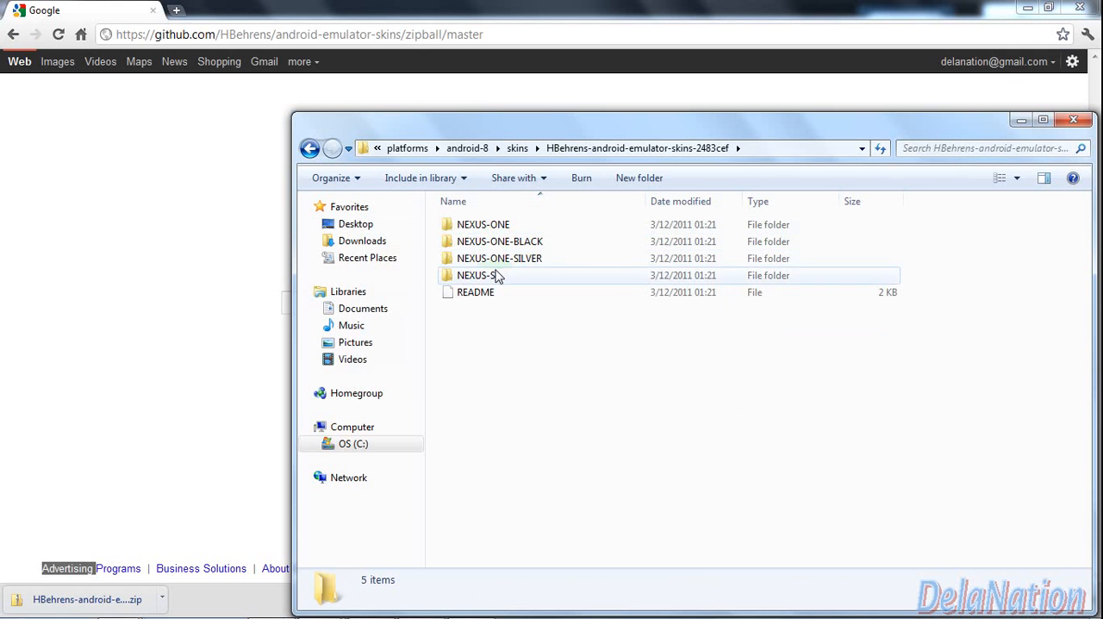
pyautogui.click(482, 224)
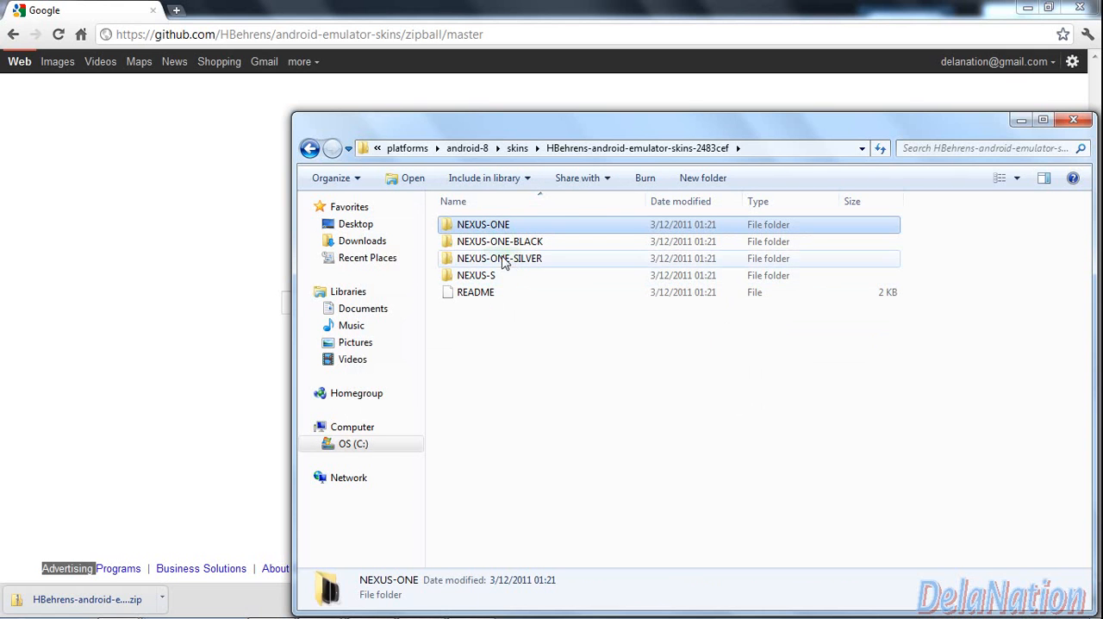
pyautogui.click(476, 275)
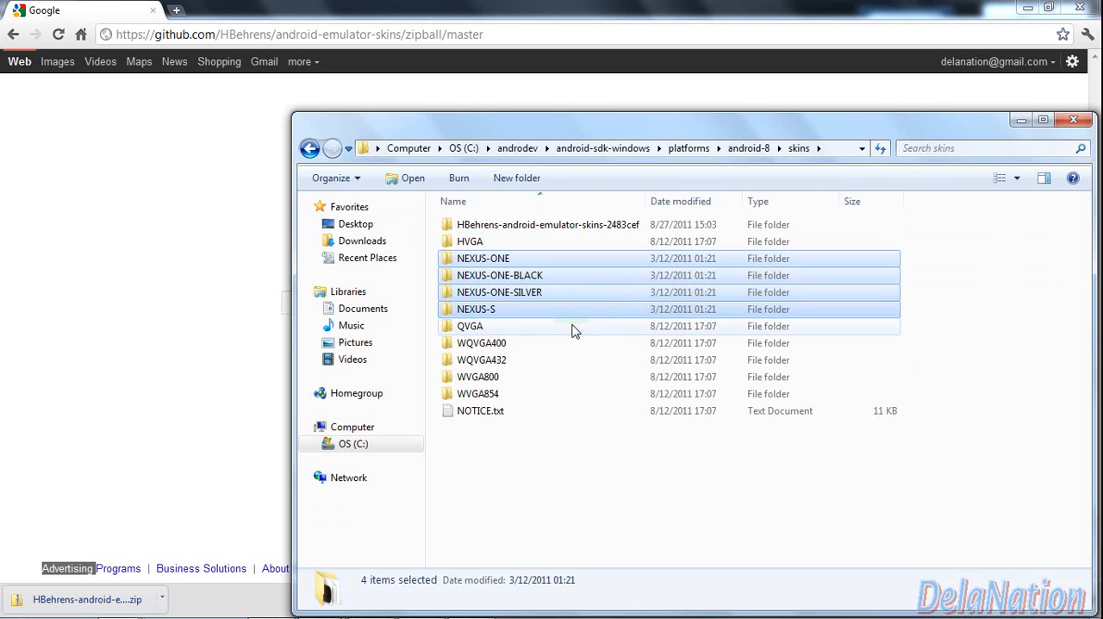
pyautogui.moveTo(551, 280)
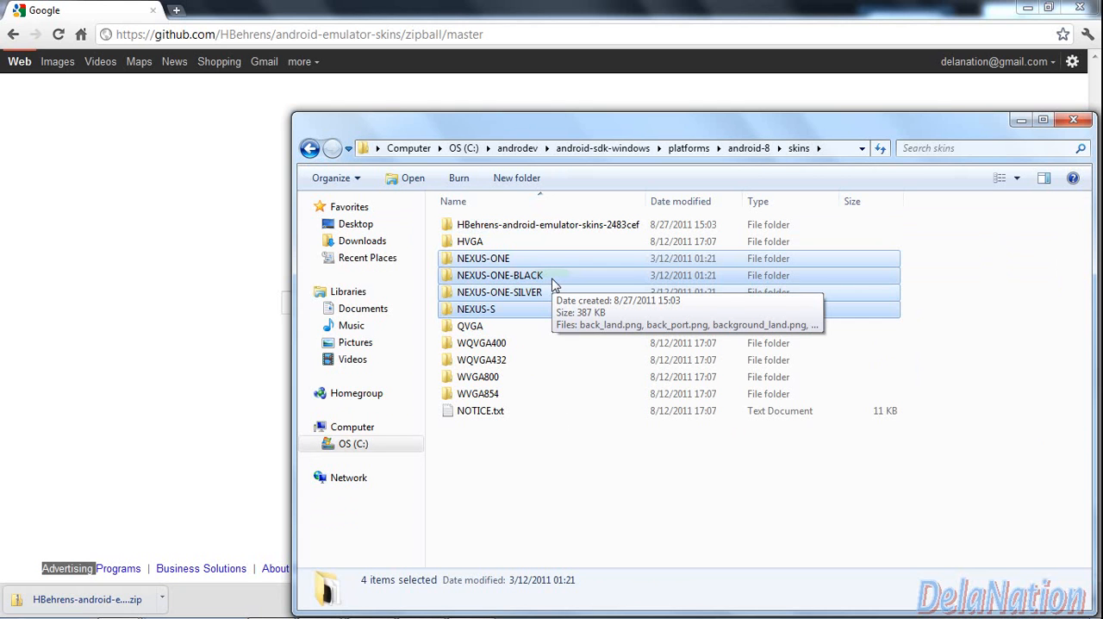
pyautogui.moveTo(560, 244)
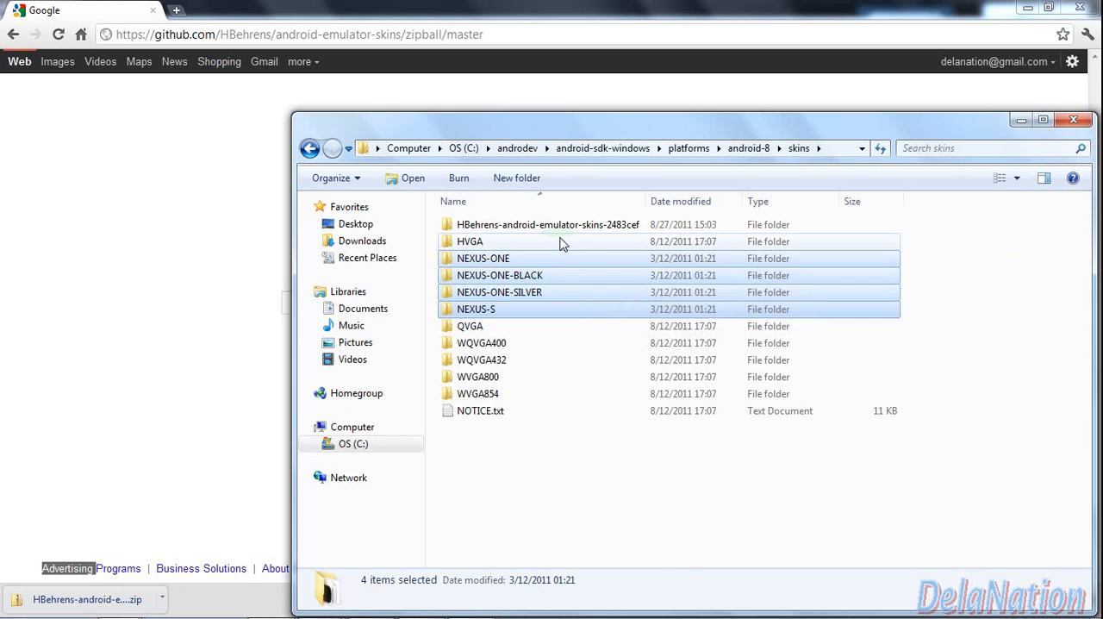
# Step: Delete the empty HBehrens-android-emulator-skins-2483cef folder
pyautogui.click(548, 224)
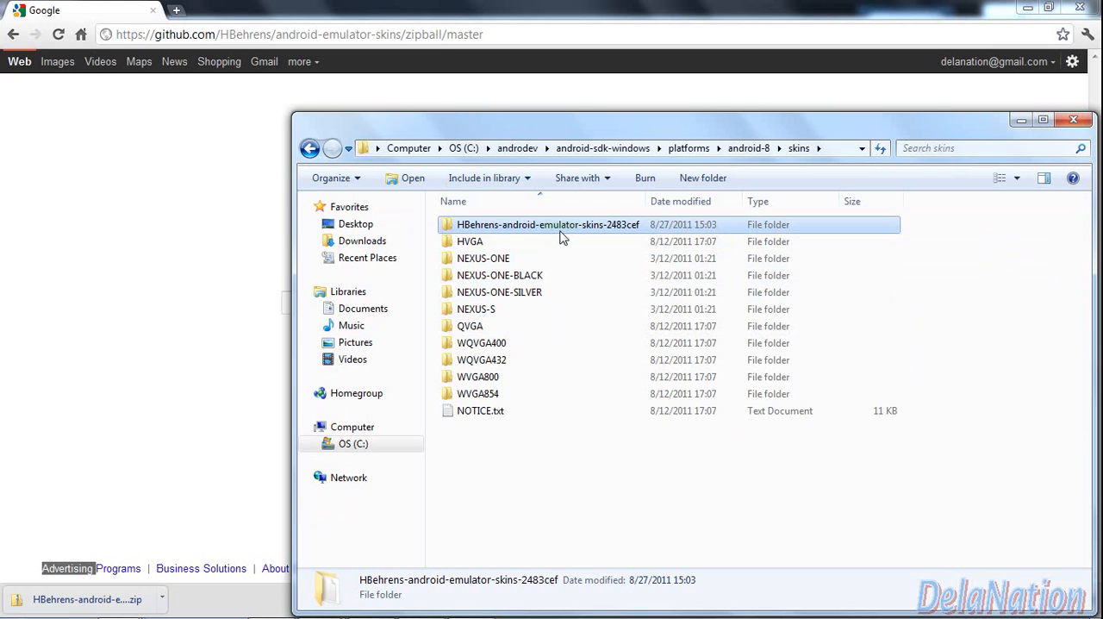
pyautogui.moveTo(560, 233)
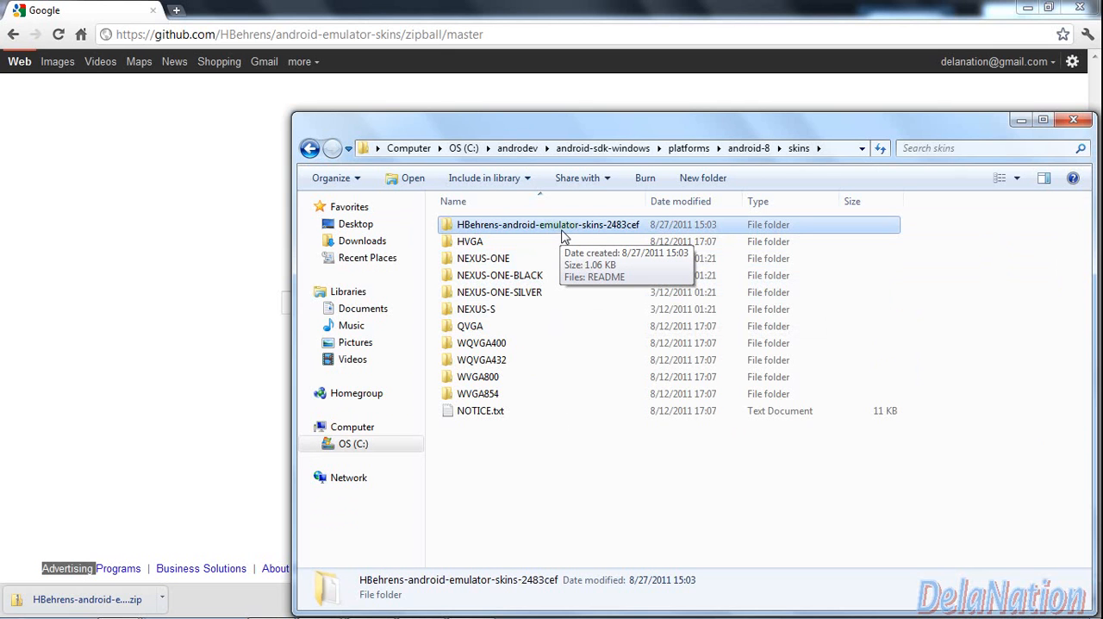
pyautogui.moveTo(556, 237)
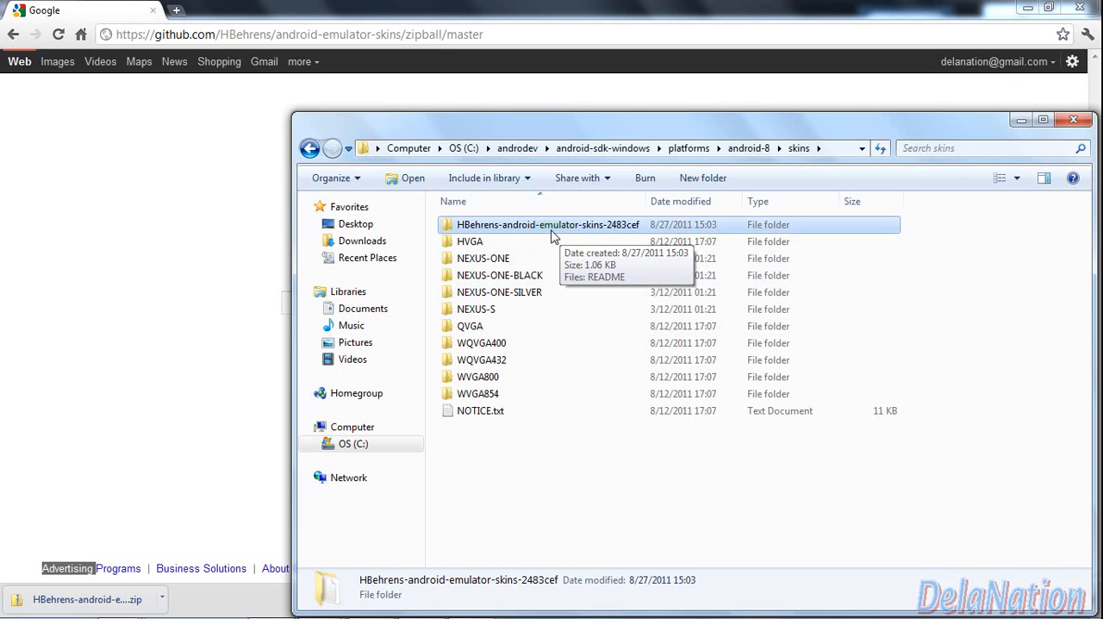
pyautogui.press('Delete')
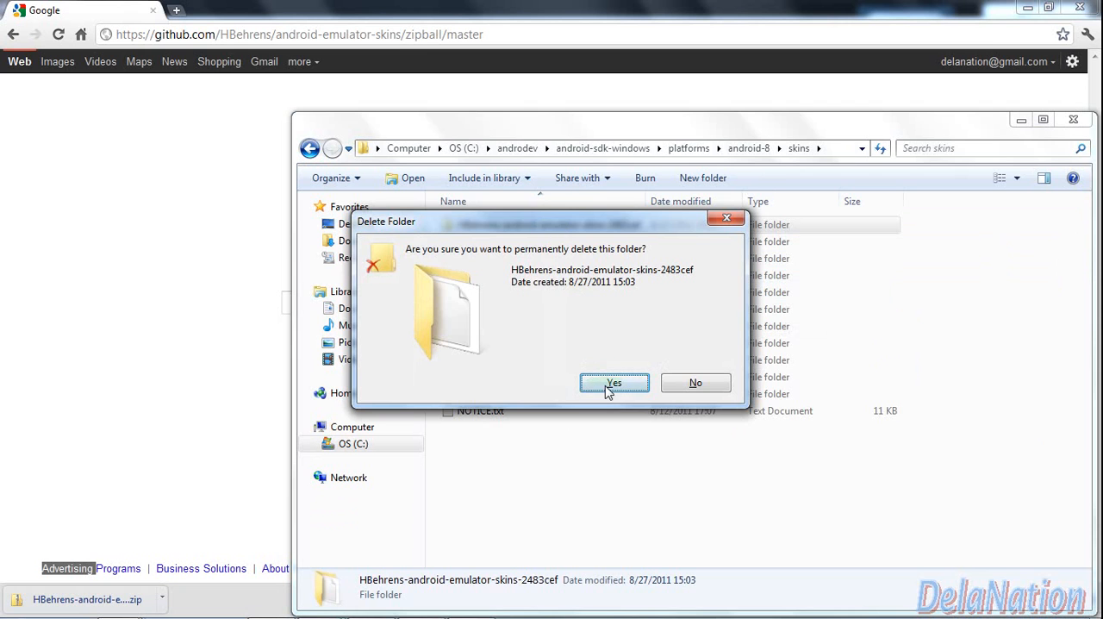
pyautogui.click(614, 382)
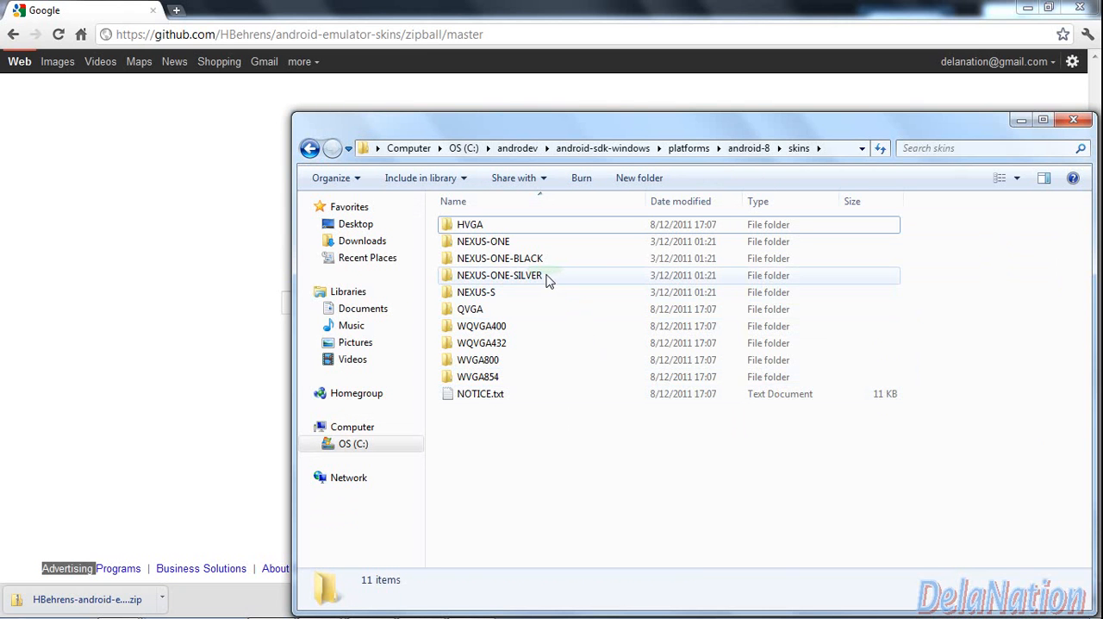
pyautogui.moveTo(541, 258)
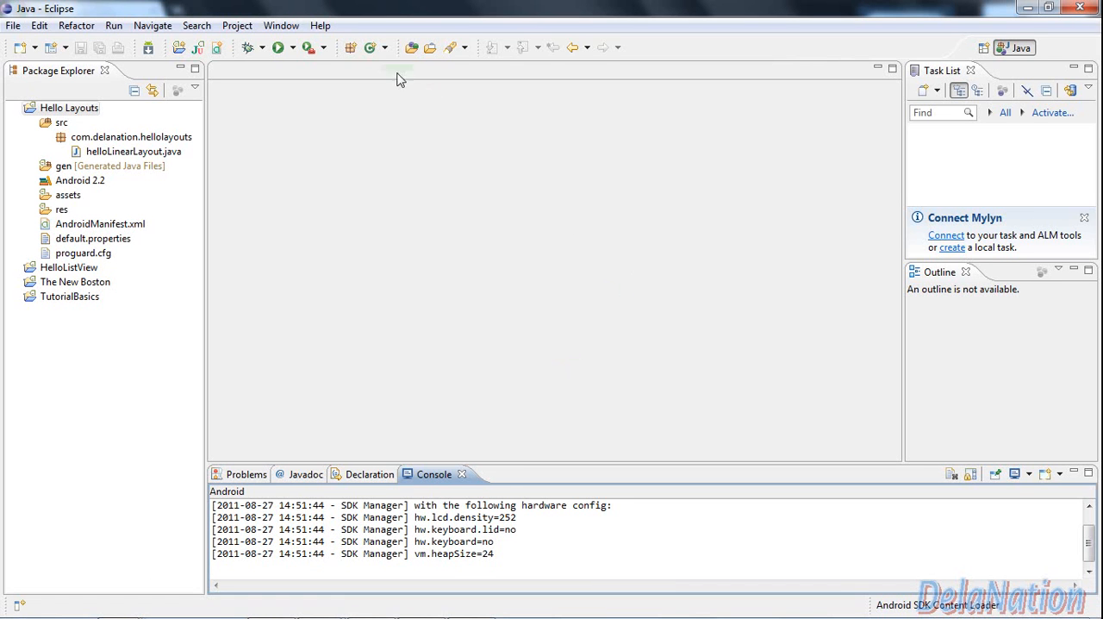
# Step: Open Android SDK and AVD Manager from Eclipse's Window menu
pyautogui.click(281, 25)
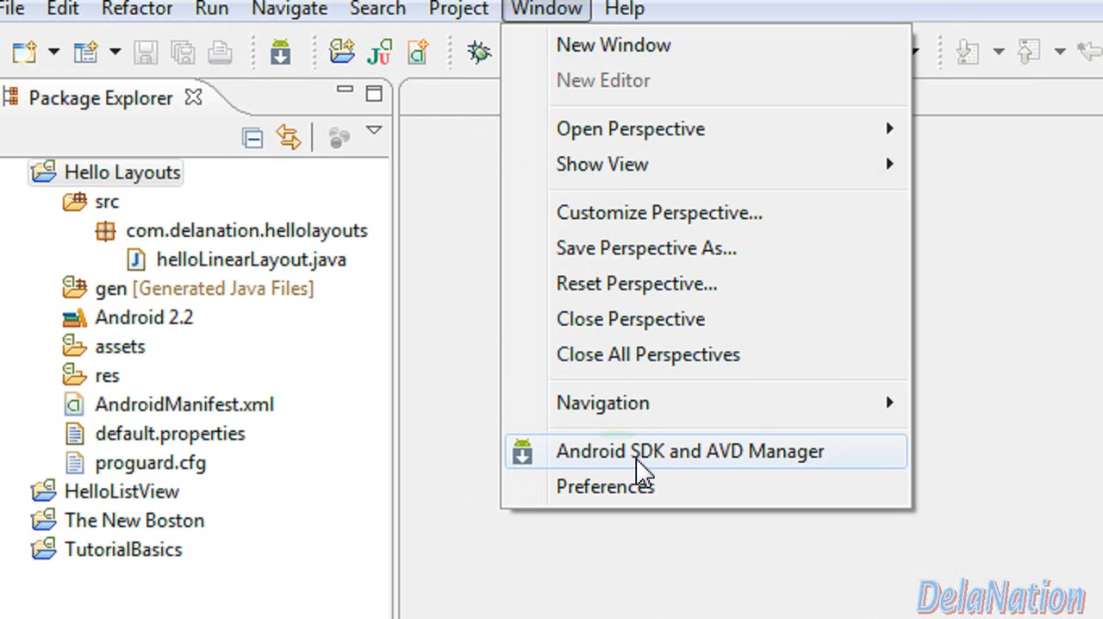
pyautogui.click(690, 450)
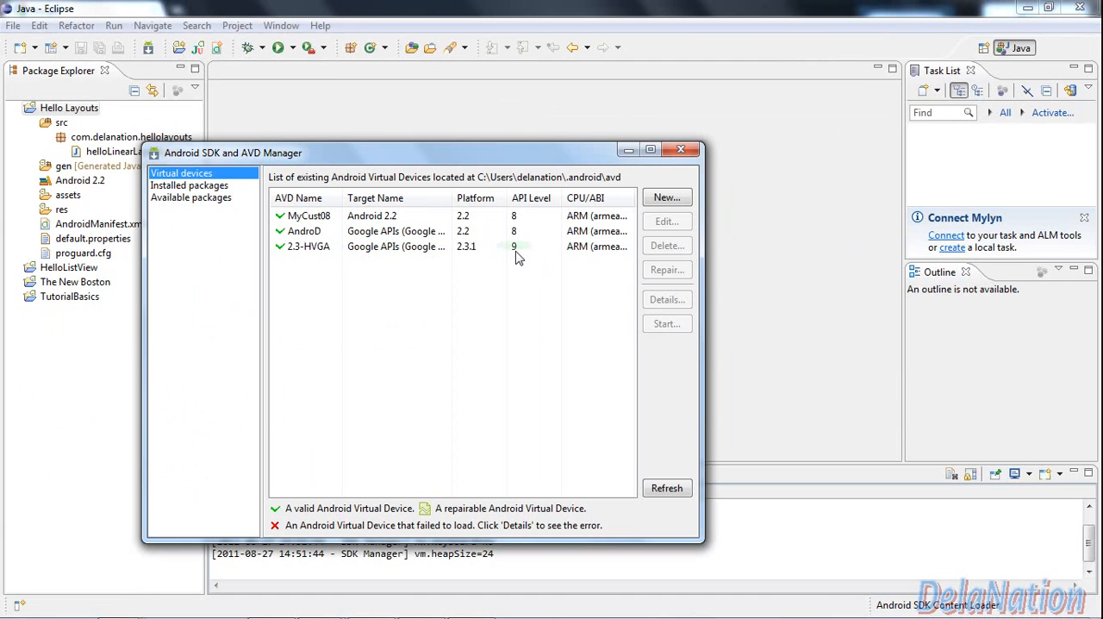
pyautogui.moveTo(581, 243)
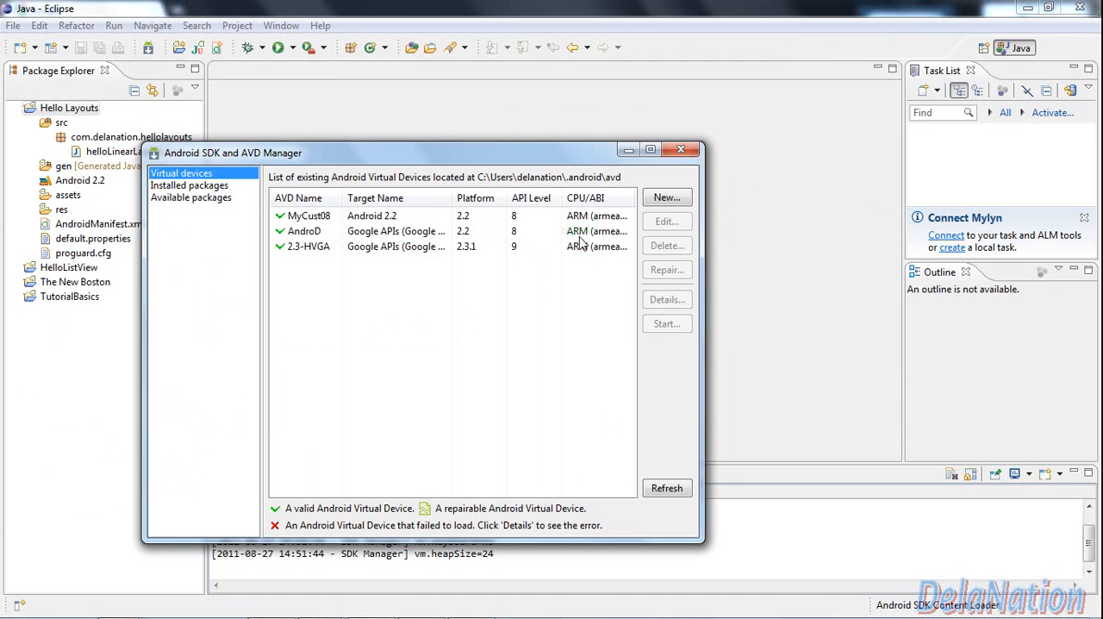
pyautogui.moveTo(576, 293)
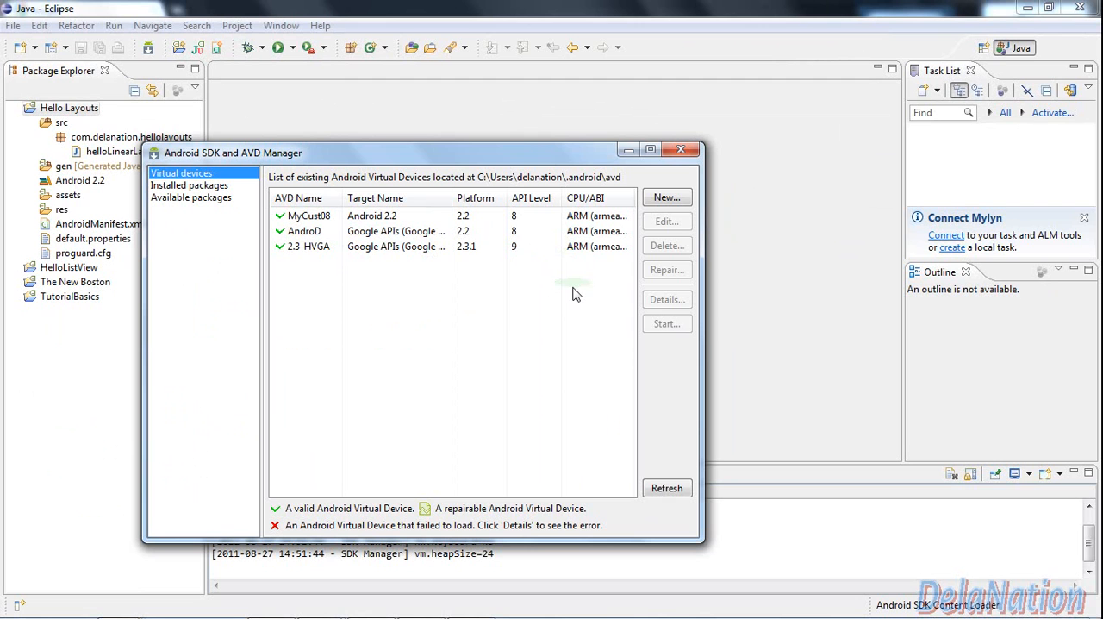
pyautogui.moveTo(666, 197)
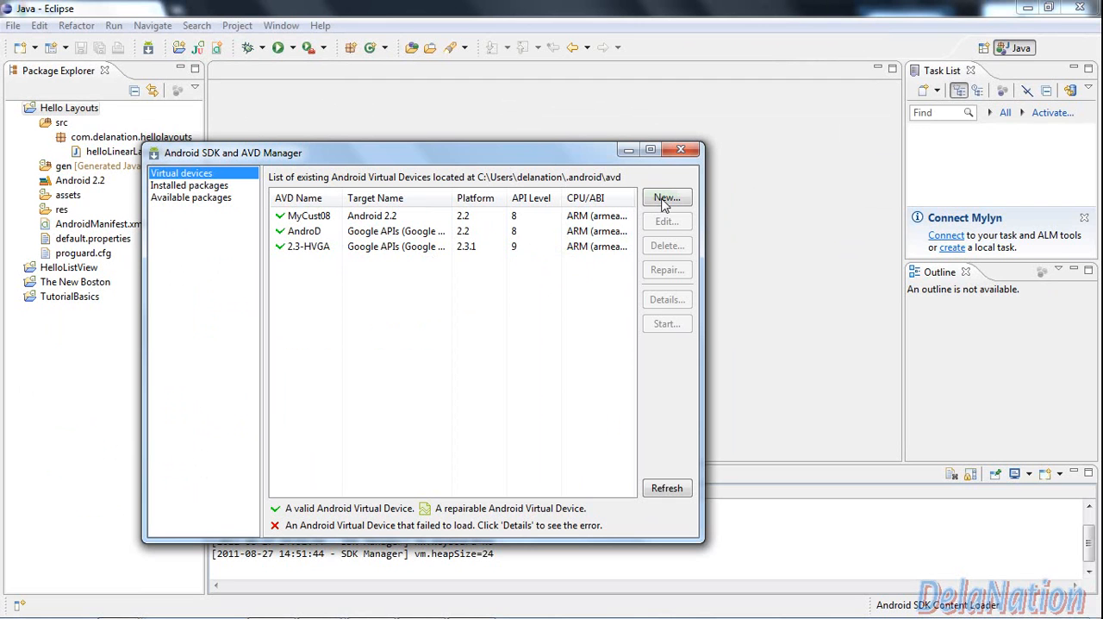
# Step: Create AVD 'TestYoutube': Android 2.2 target, 100 MiB SD card, NEXUS-ONE-BLACK skin
pyautogui.click(666, 197)
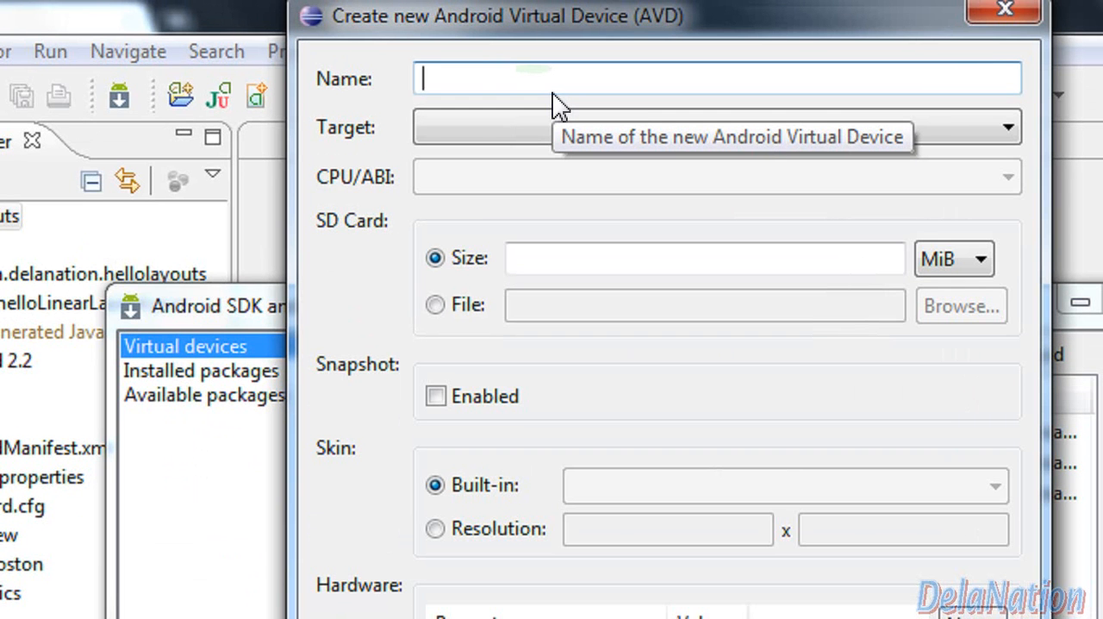
pyautogui.write('Test')
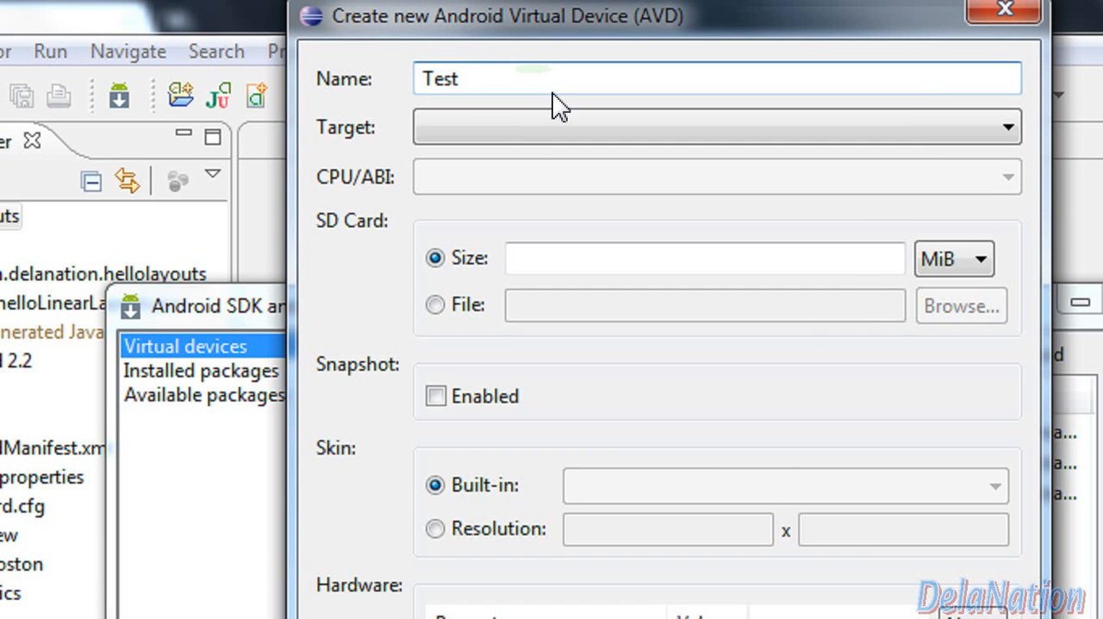
pyautogui.write('Youtube')
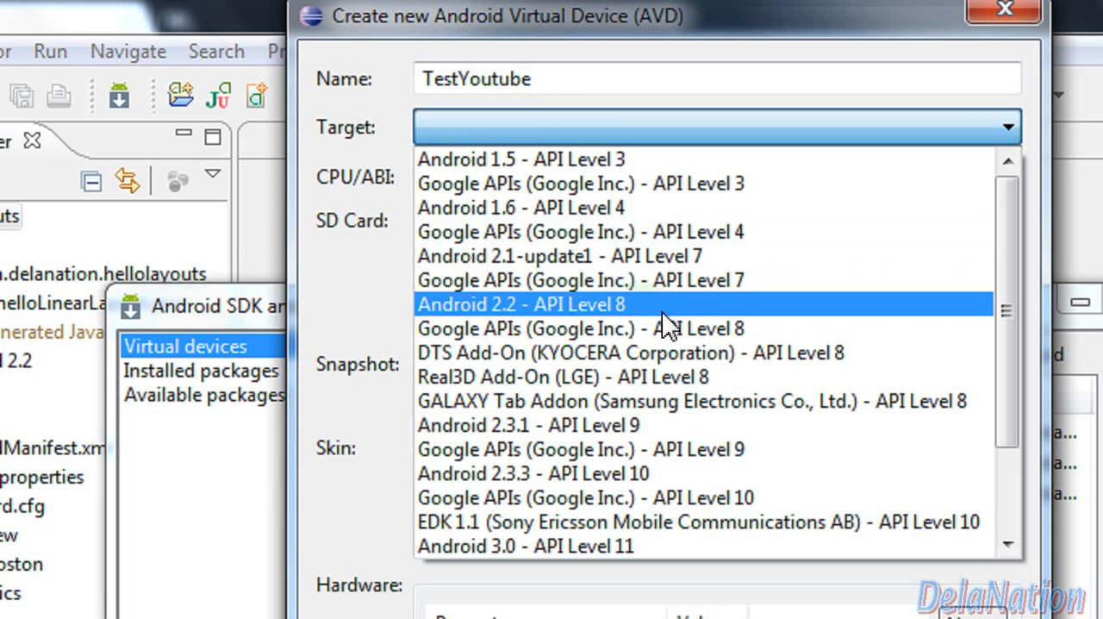
pyautogui.moveTo(581, 327)
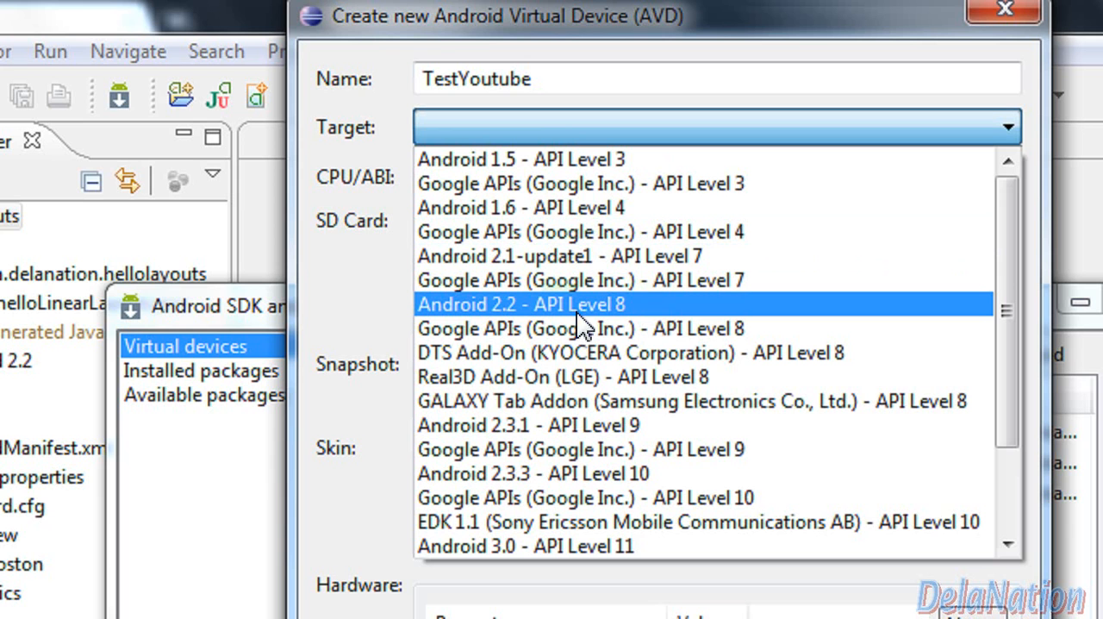
pyautogui.moveTo(590, 332)
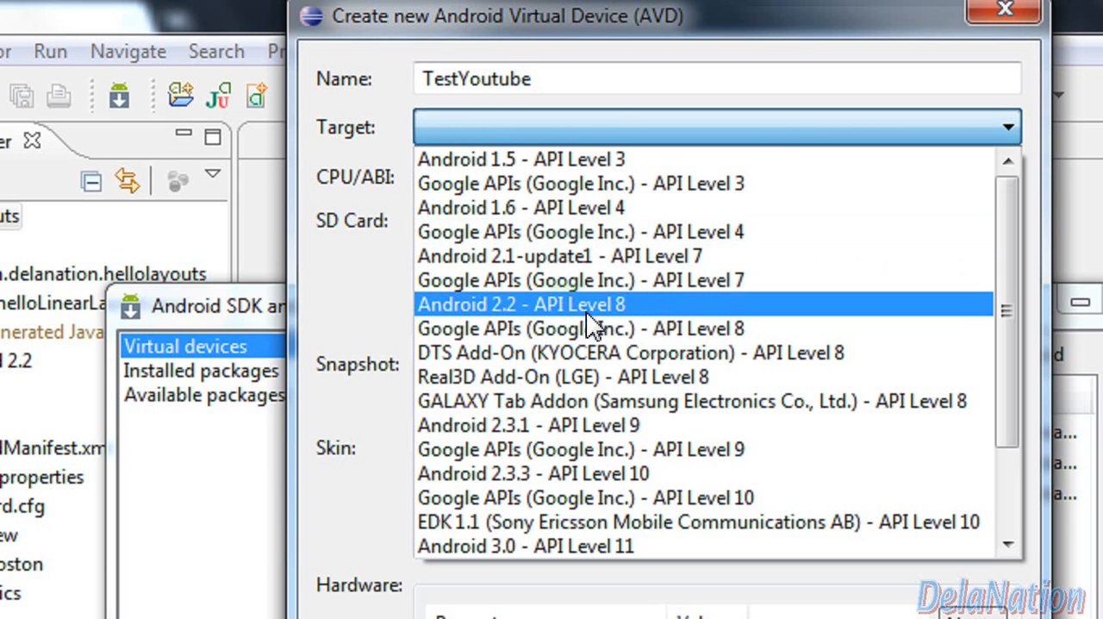
pyautogui.click(520, 304)
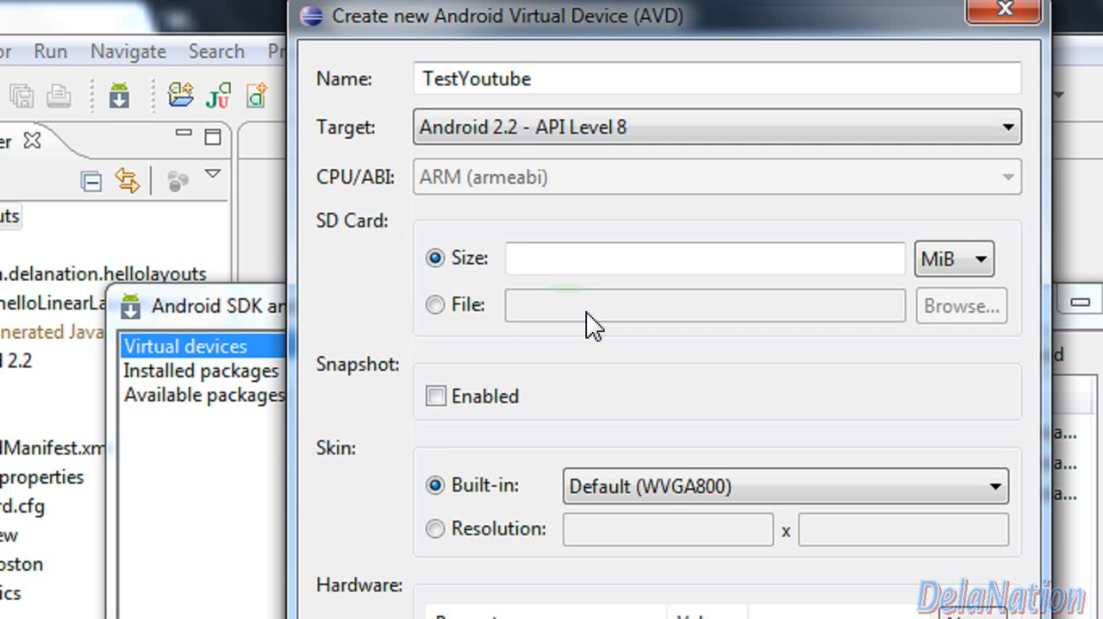
pyautogui.click(704, 258)
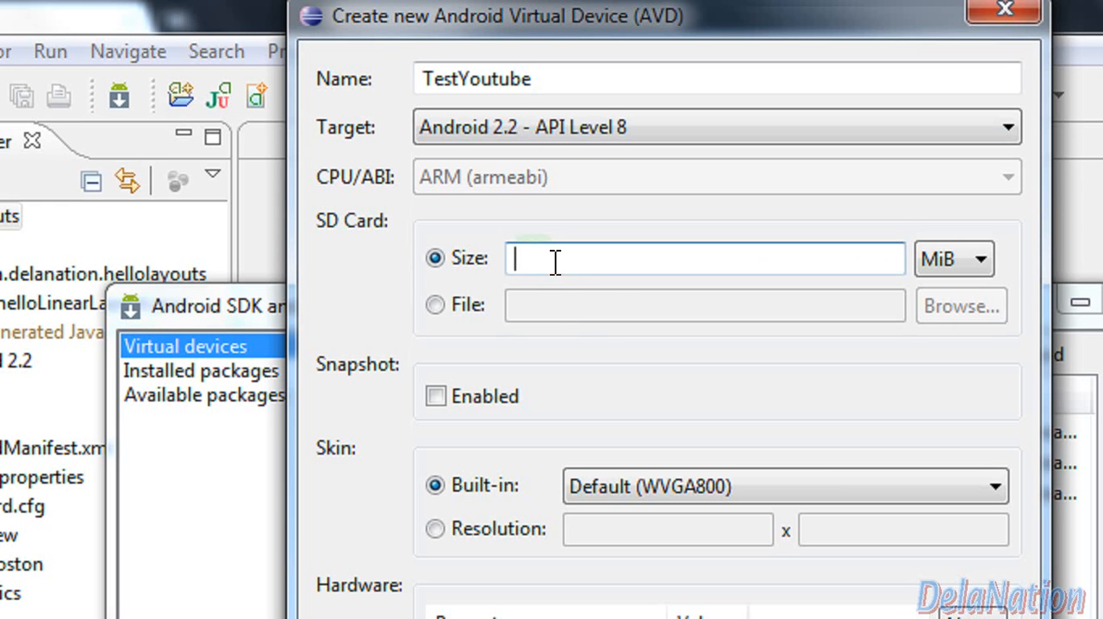
pyautogui.write('100')
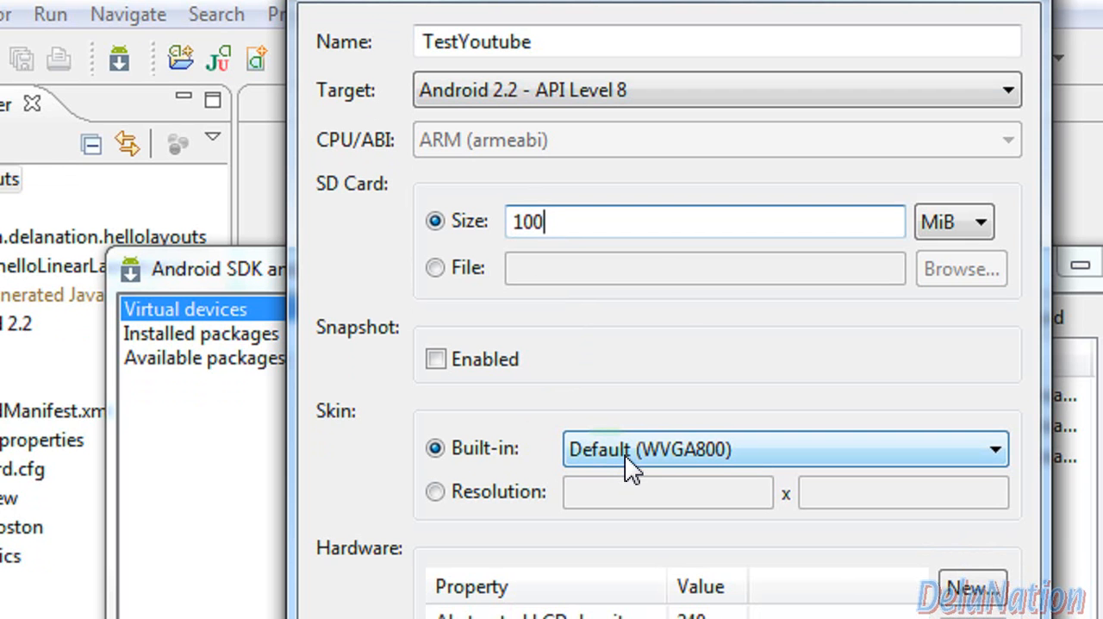
pyautogui.click(993, 449)
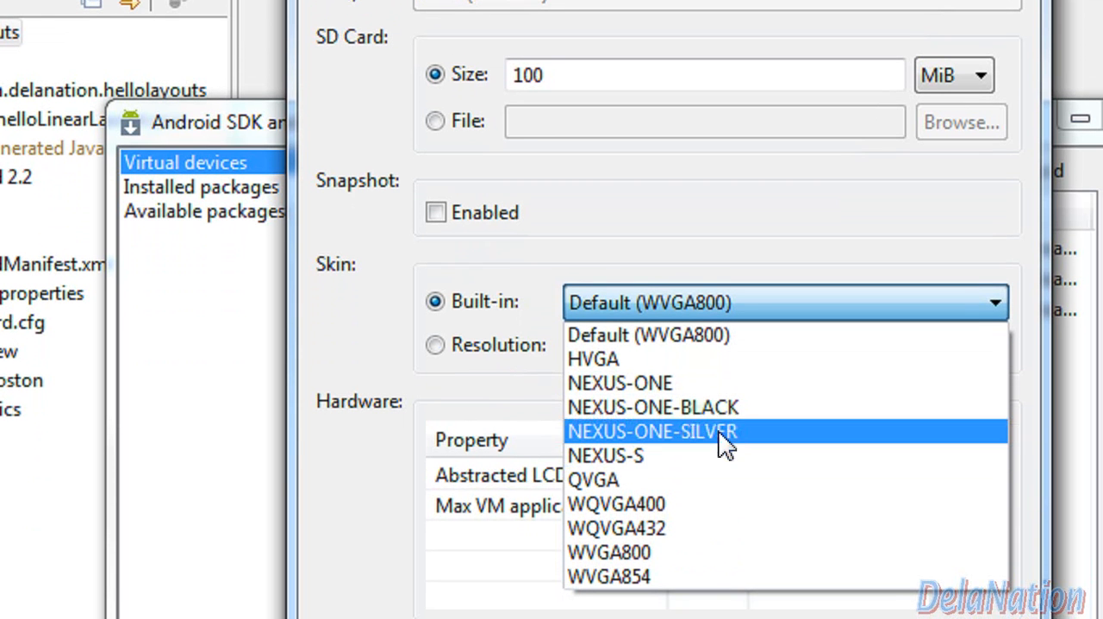
pyautogui.moveTo(680, 422)
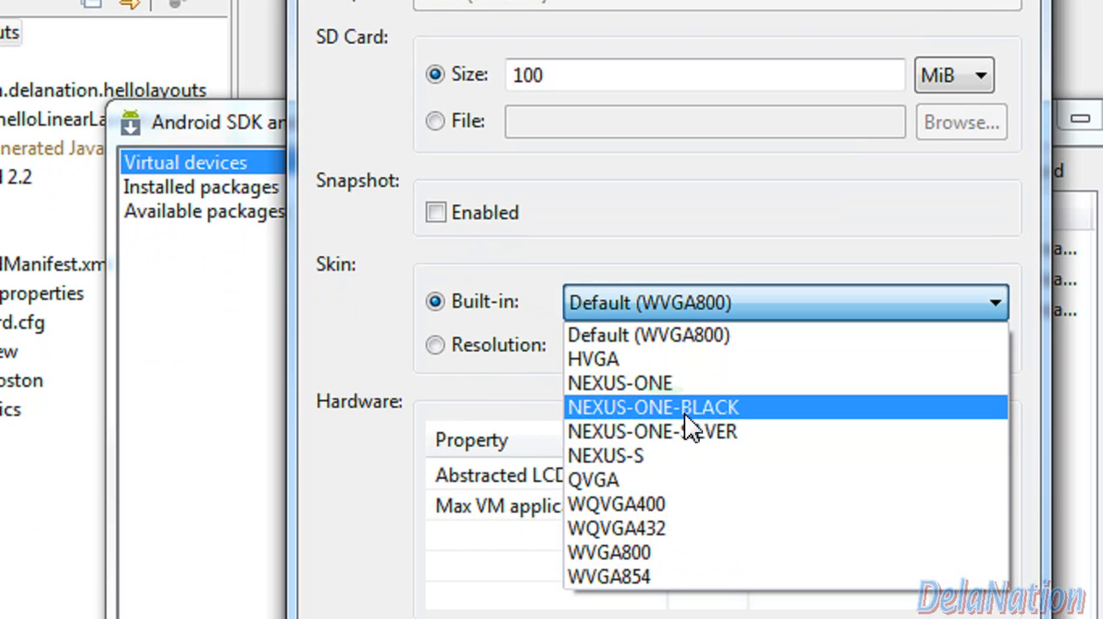
pyautogui.click(652, 406)
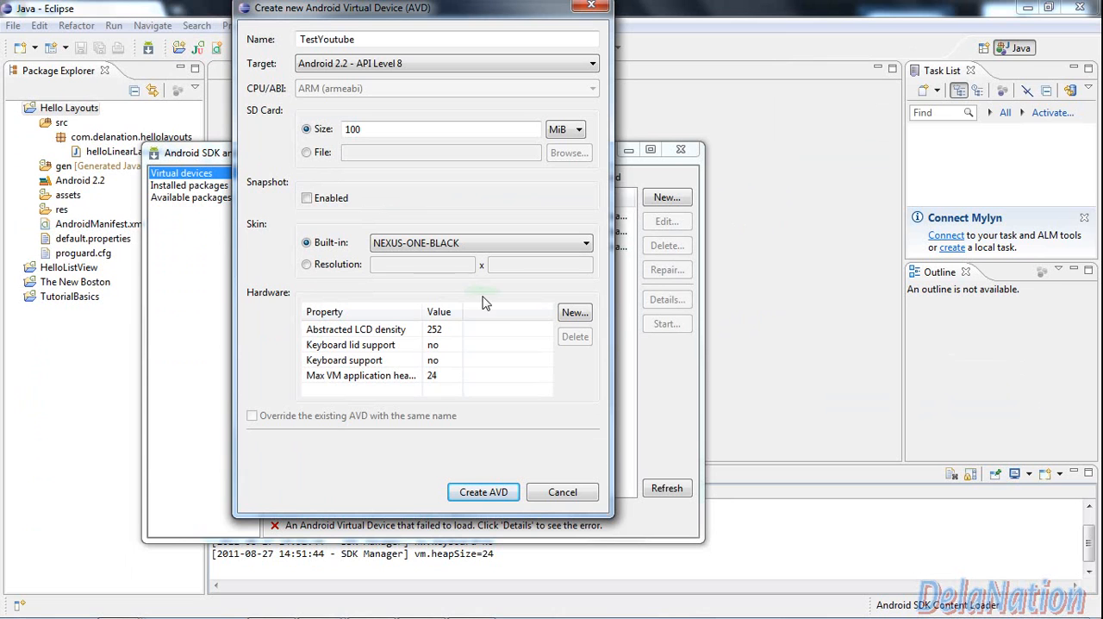
pyautogui.moveTo(498, 457)
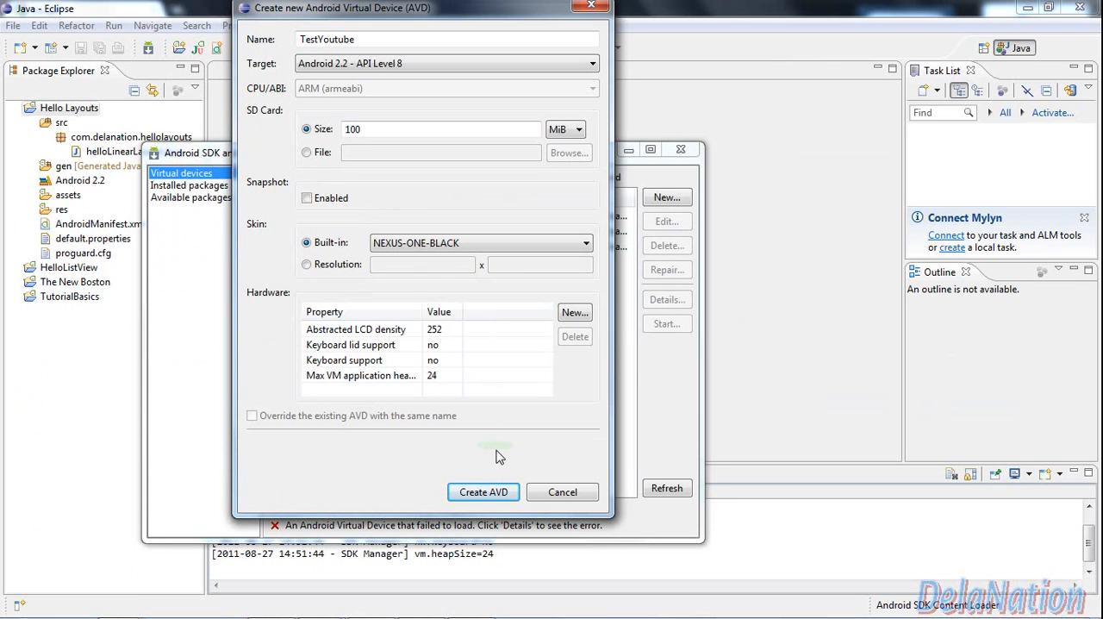
pyautogui.moveTo(501, 496)
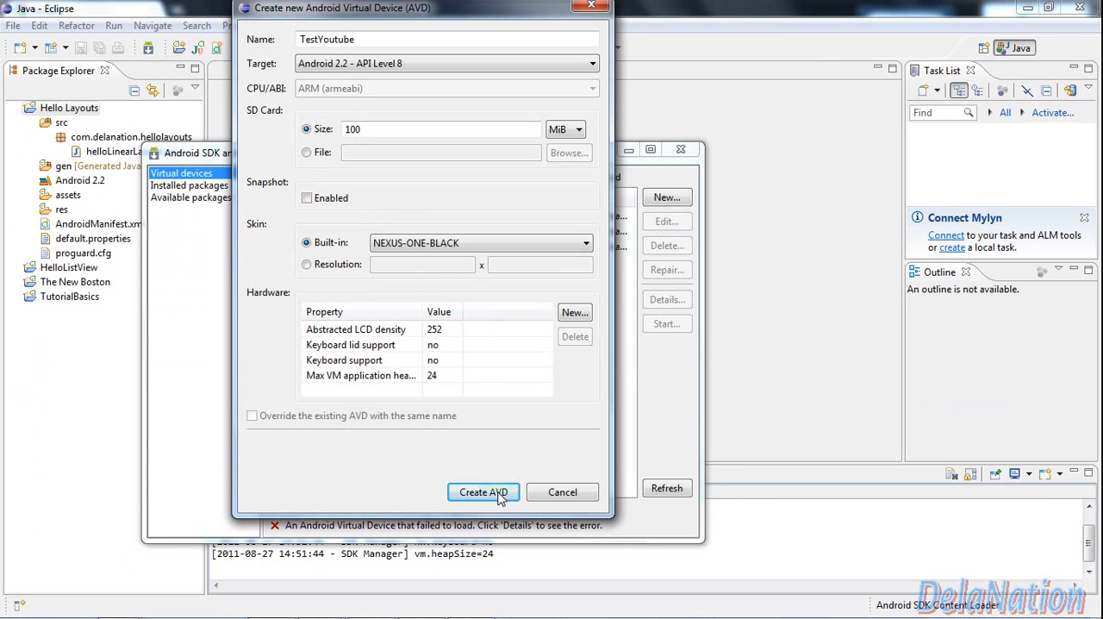
pyautogui.click(484, 492)
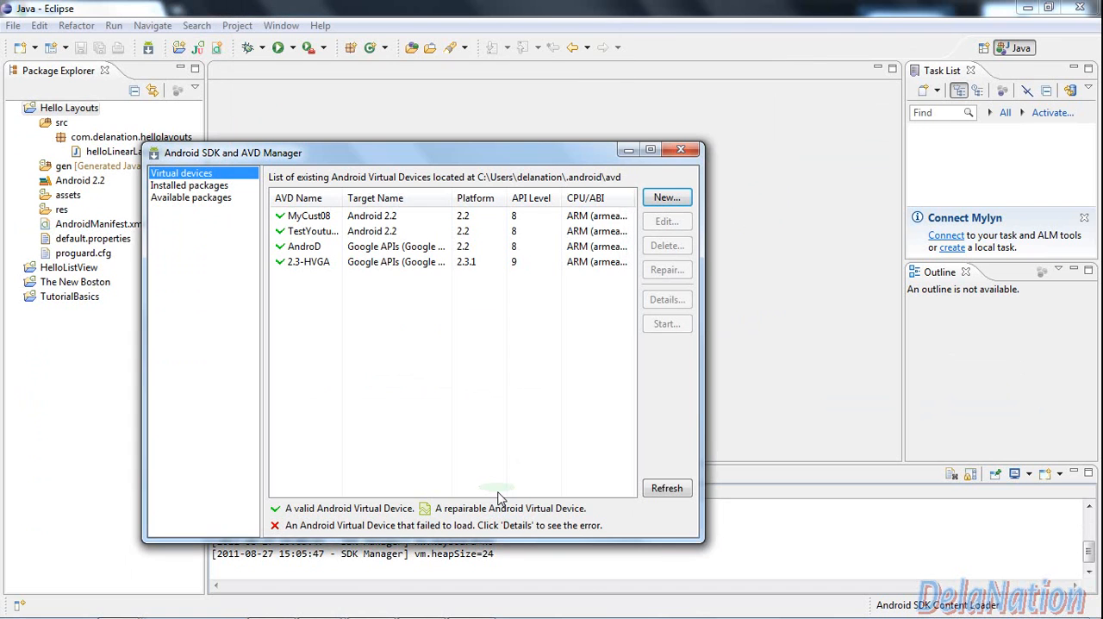
pyautogui.moveTo(507, 425)
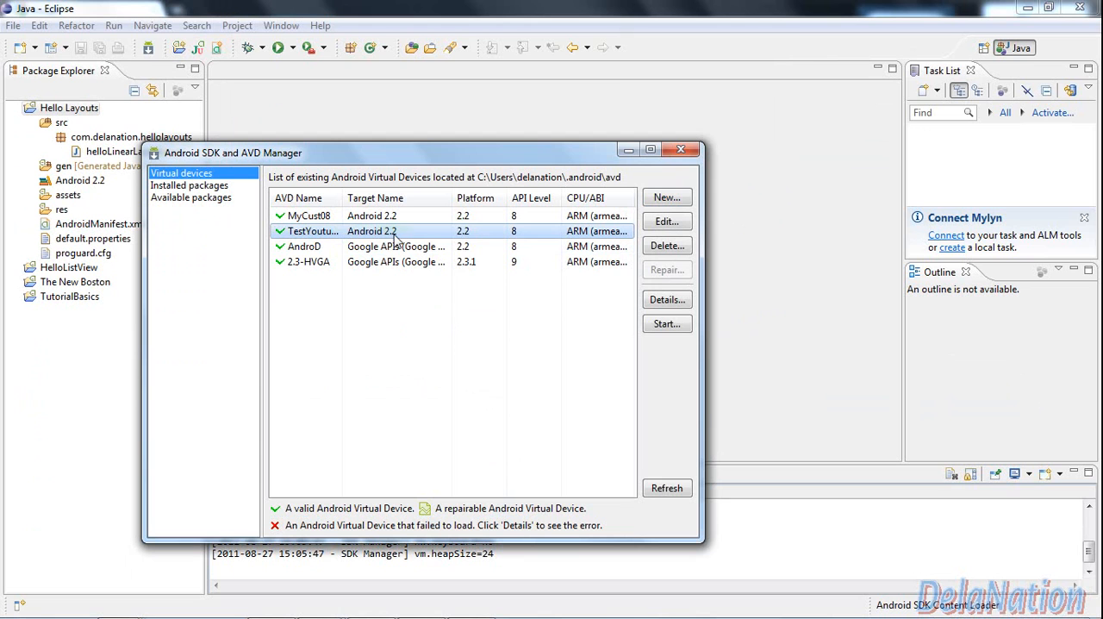
pyautogui.moveTo(468, 237)
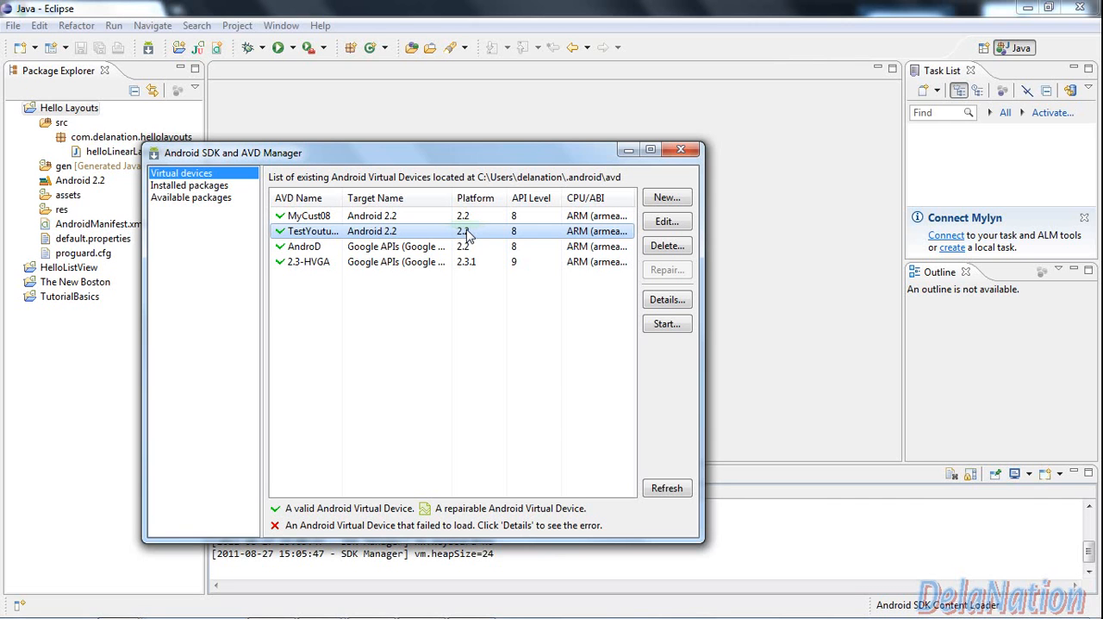
pyautogui.moveTo(565, 239)
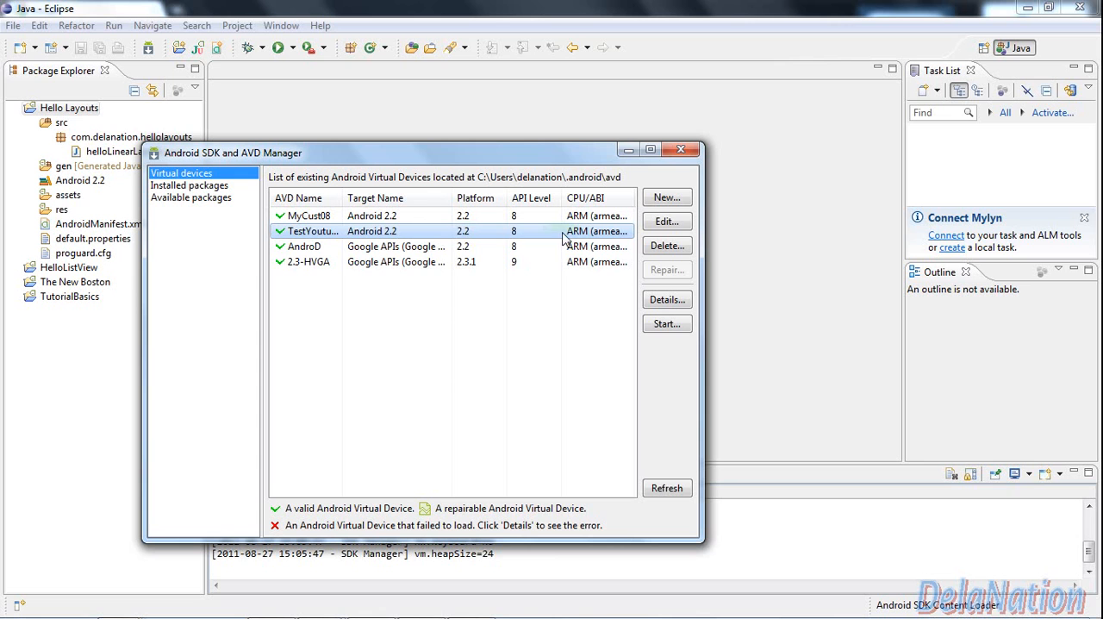
pyautogui.moveTo(642, 318)
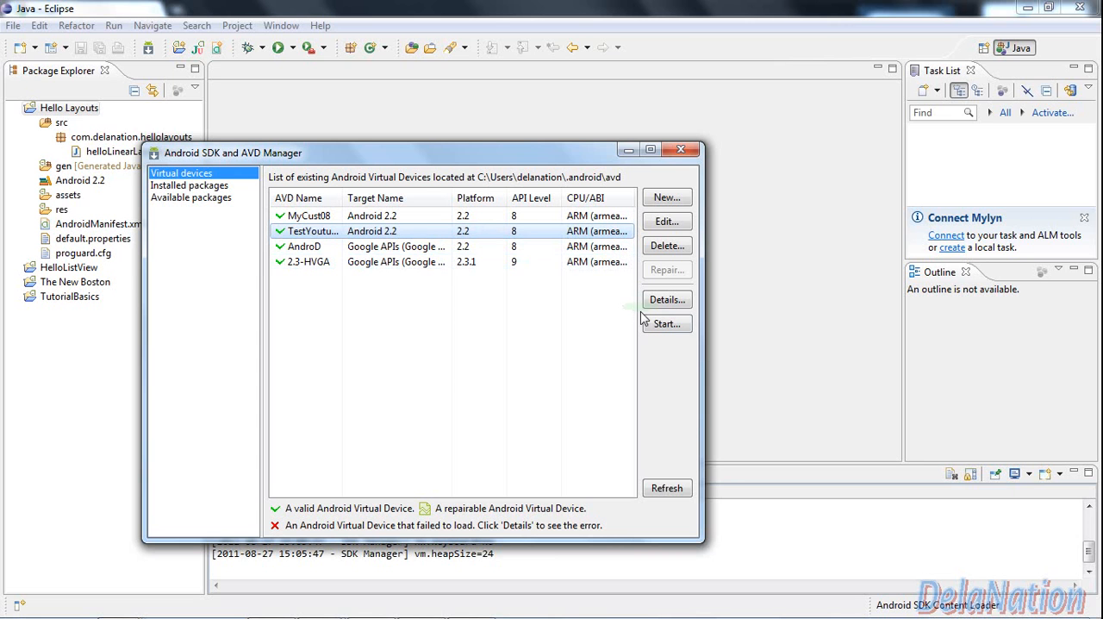
# Step: Launch TestYoutube with display scaled to real size at a 6-inch screen size
pyautogui.click(666, 323)
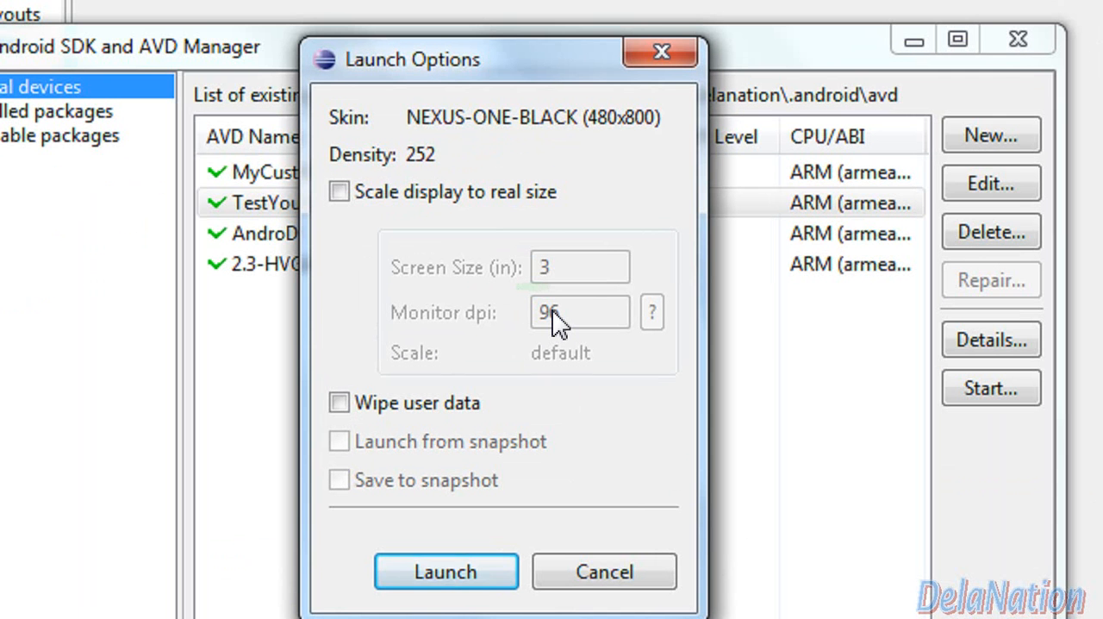
pyautogui.moveTo(530, 316)
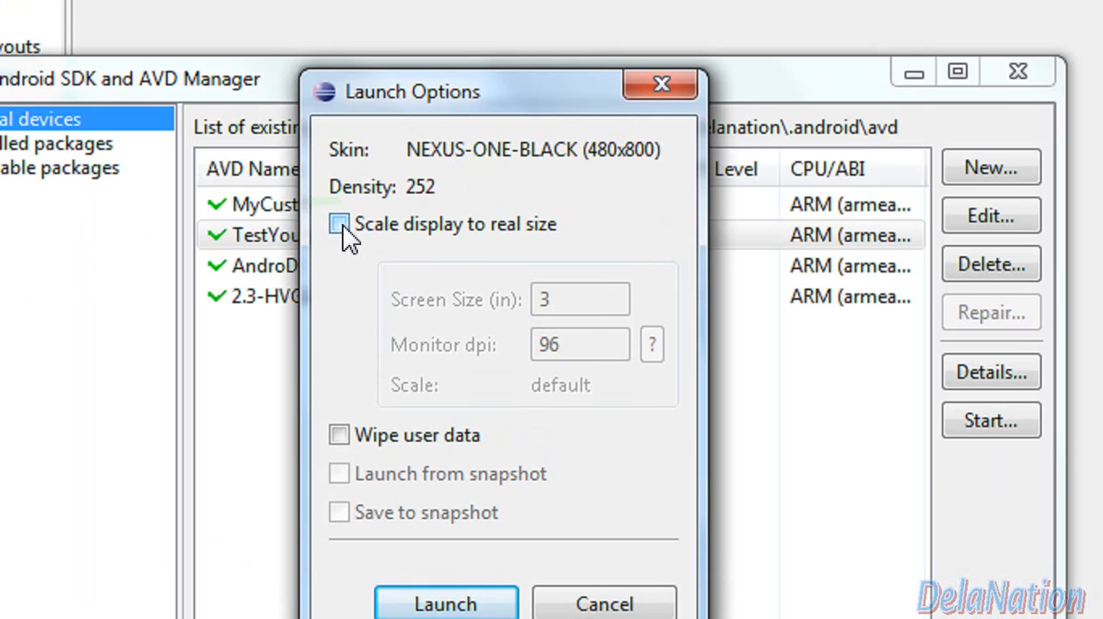
pyautogui.click(338, 224)
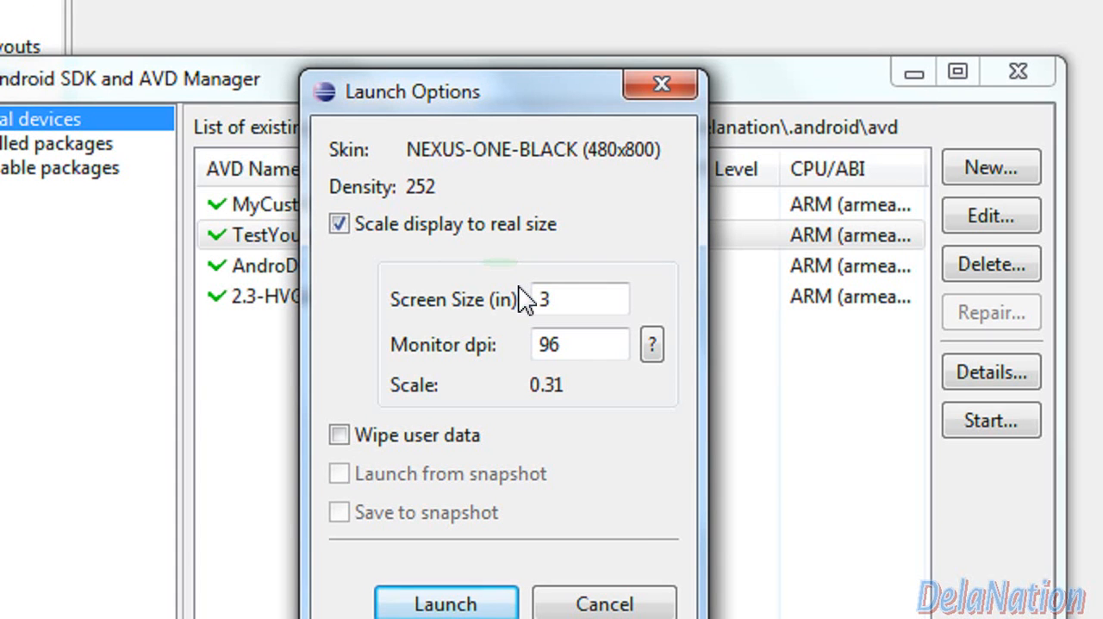
pyautogui.click(579, 298)
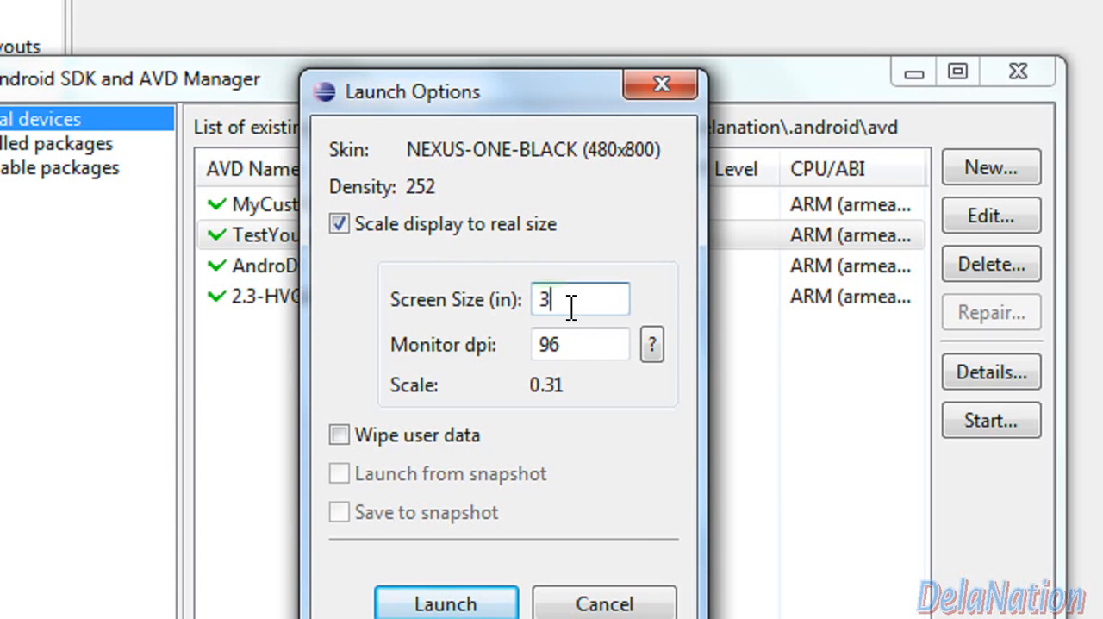
pyautogui.press('BackSpace')
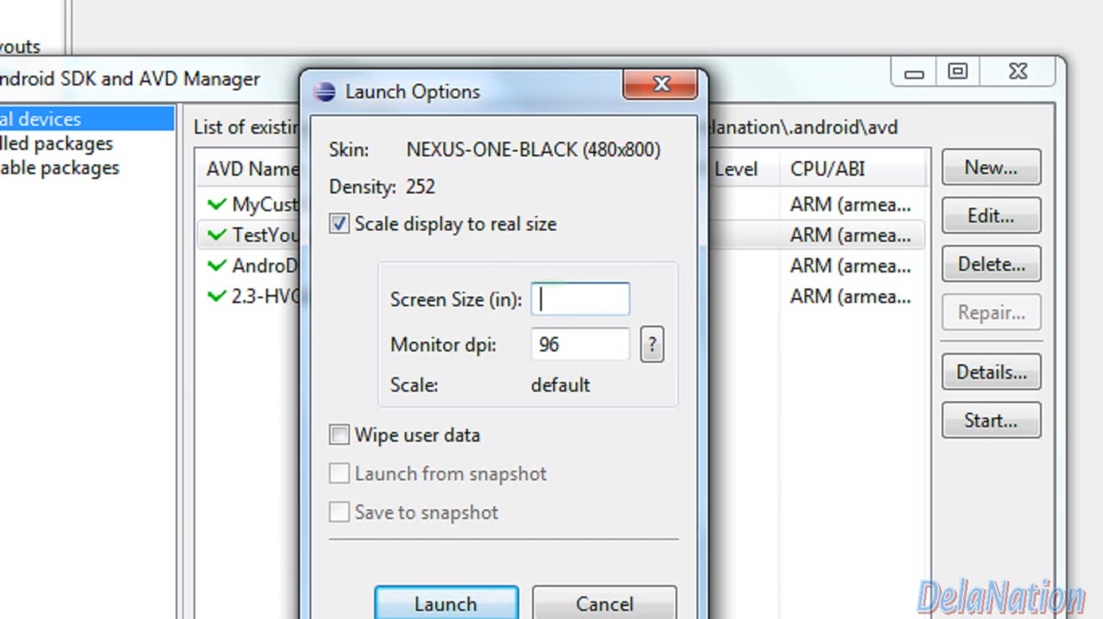
pyautogui.write('6')
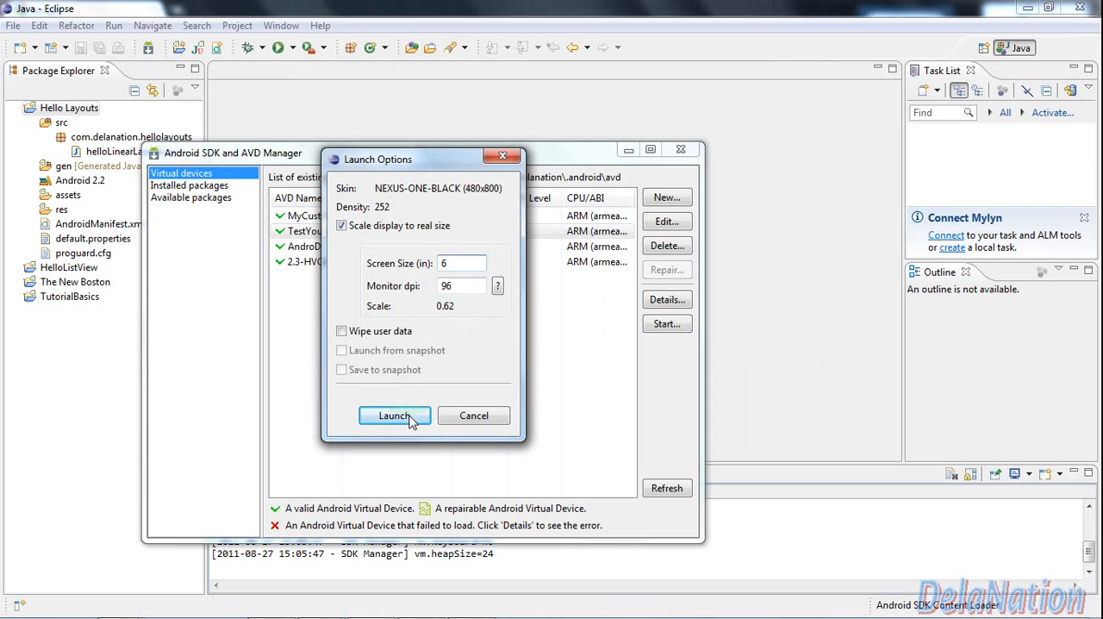
pyautogui.click(394, 416)
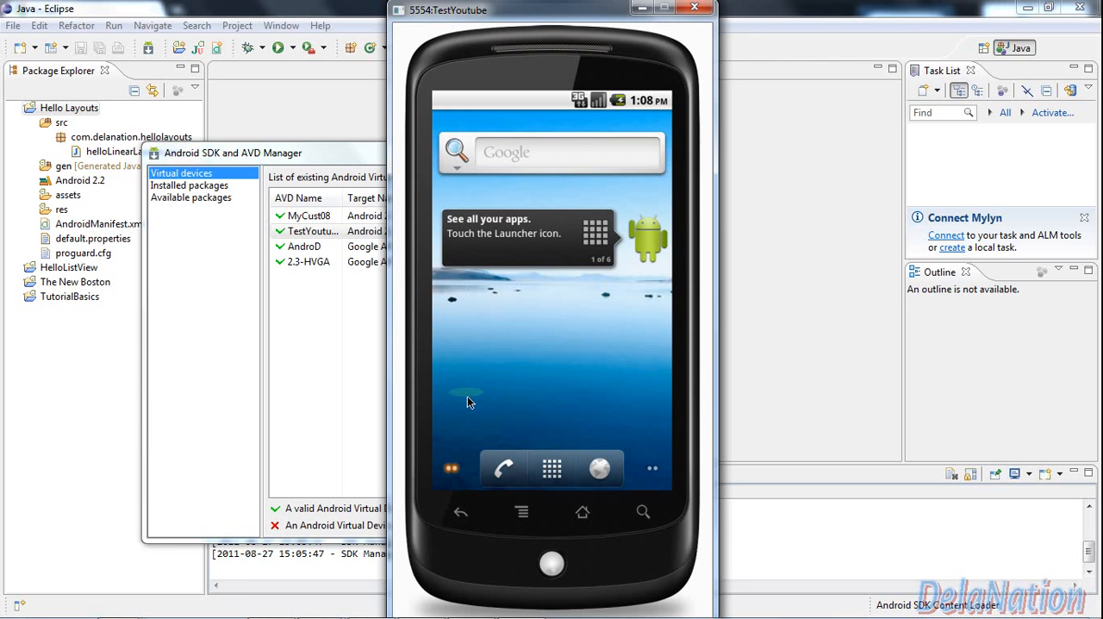
pyautogui.moveTo(551, 467)
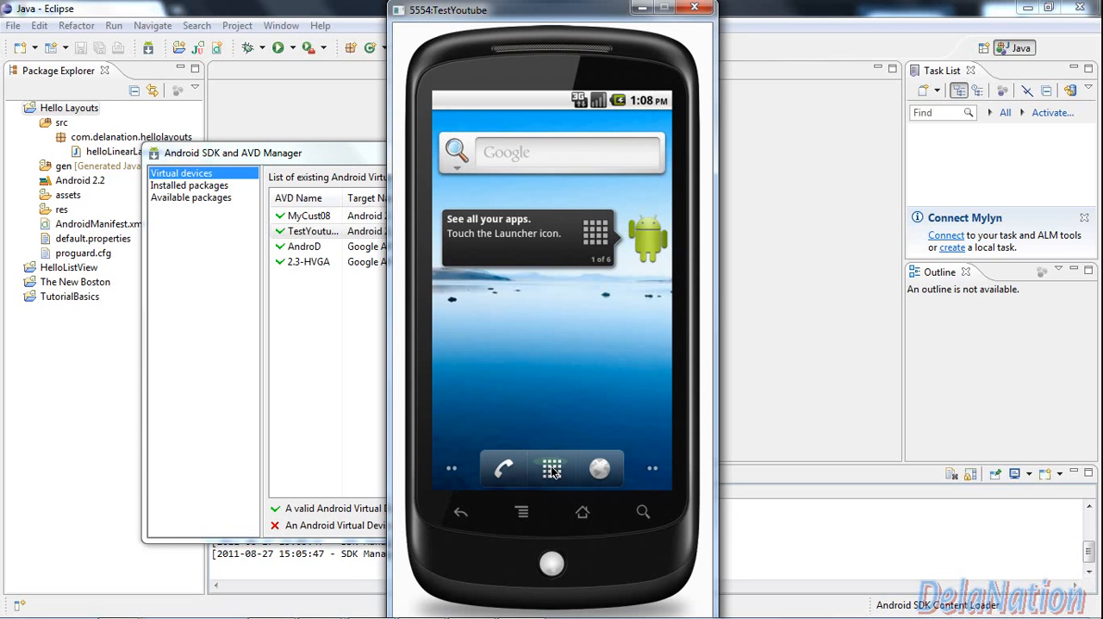
# Step: After boot, open the app launcher on the TestYoutube emulator's home screen
pyautogui.click(551, 468)
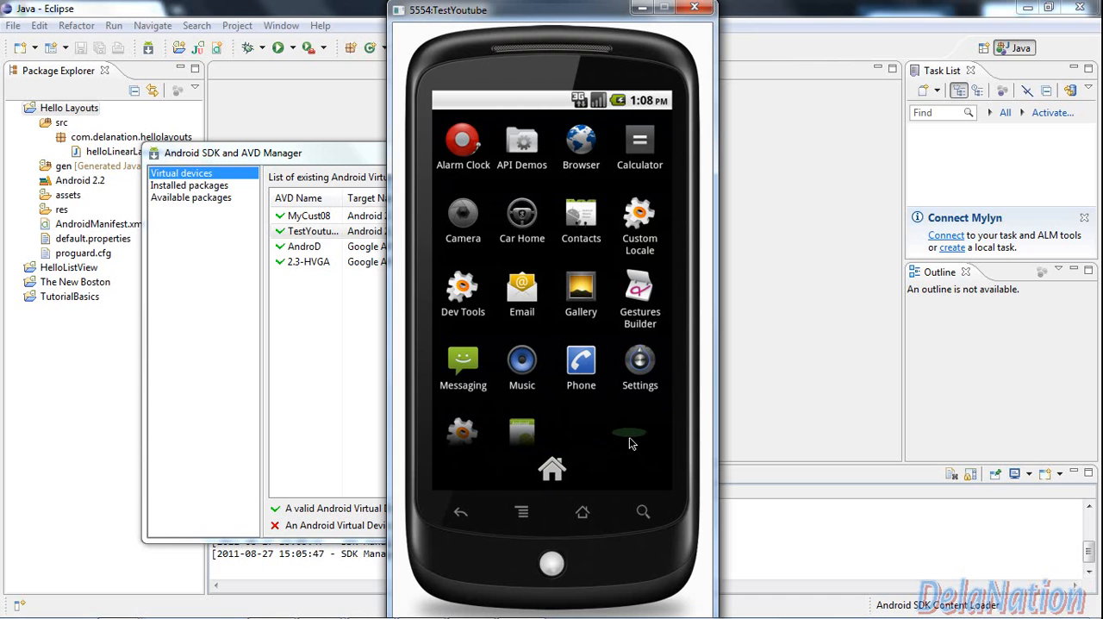